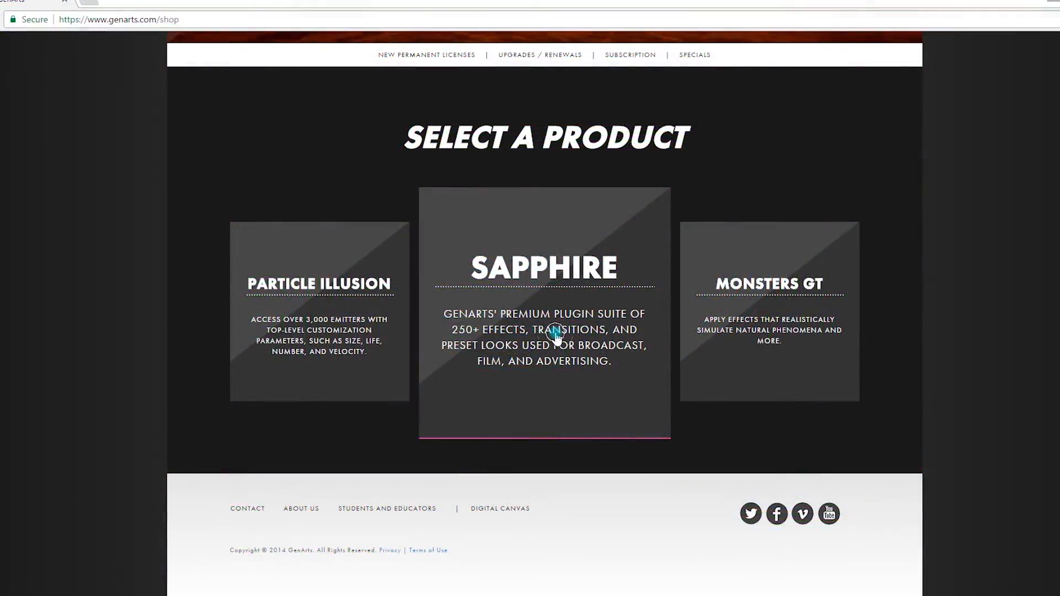
# Step: Choose Sapphire from the GenArts shop products and reach its Free Trial page
pyautogui.click(553, 333)
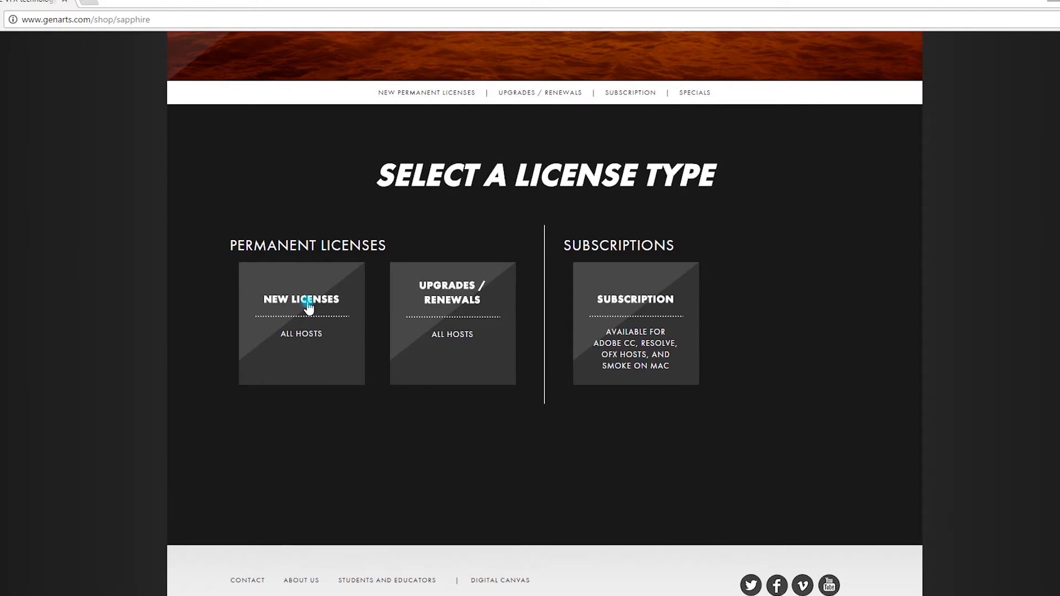
pyautogui.click(301, 299)
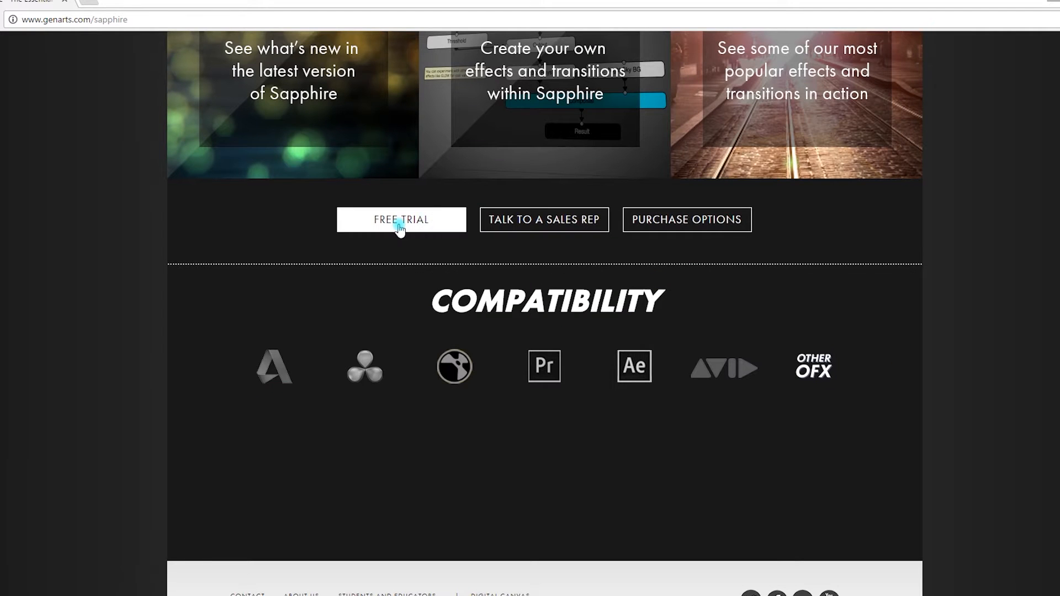
pyautogui.click(402, 220)
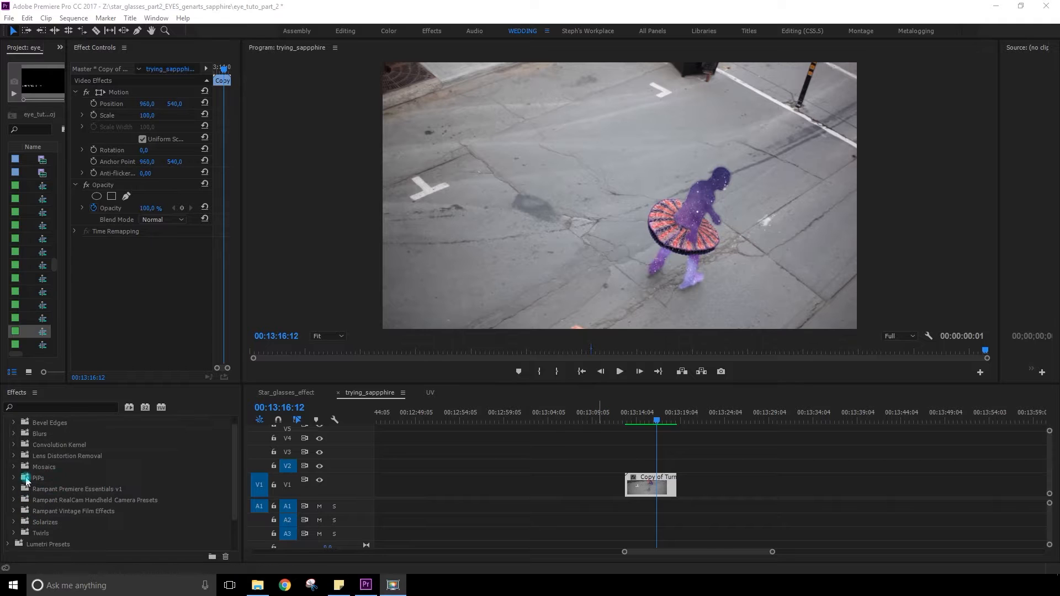
# Step: Swap the dancer clip on the Premiere timeline for a linked After Effects composition
pyautogui.scroll(-3)
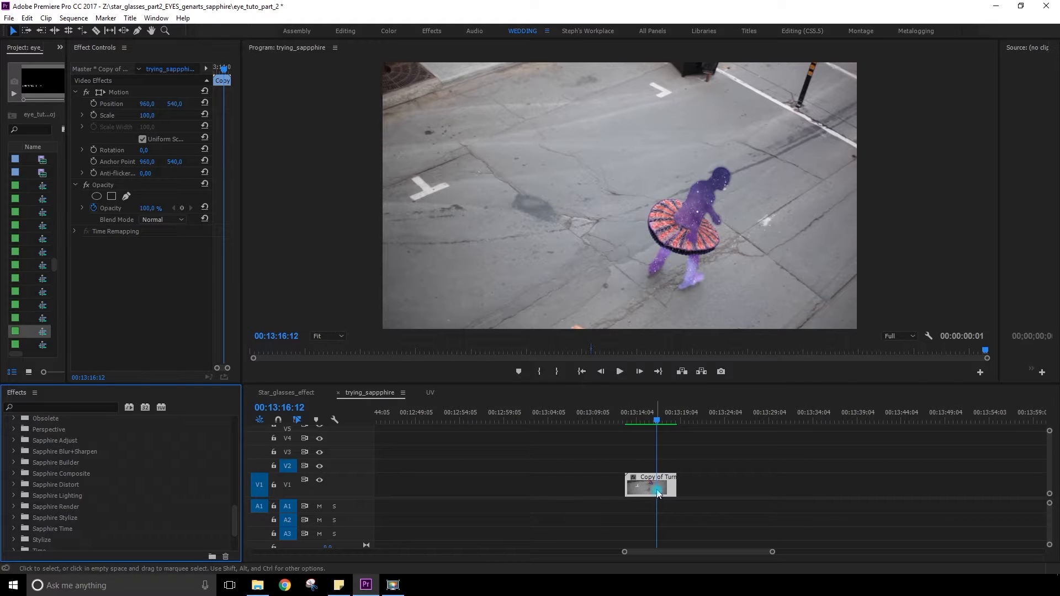
pyautogui.rightClick(655, 493)
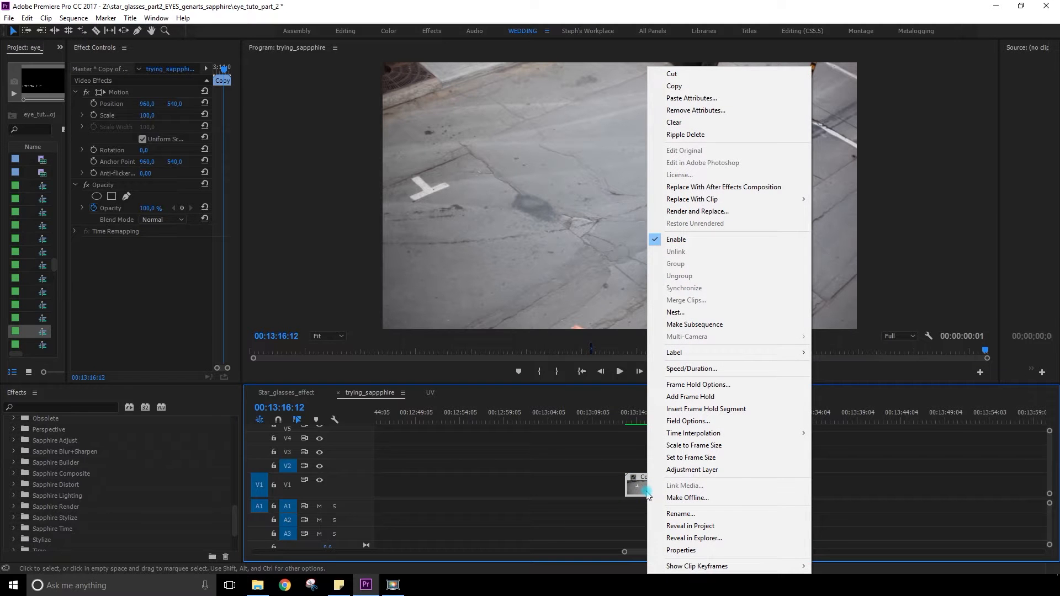
pyautogui.moveTo(743, 190)
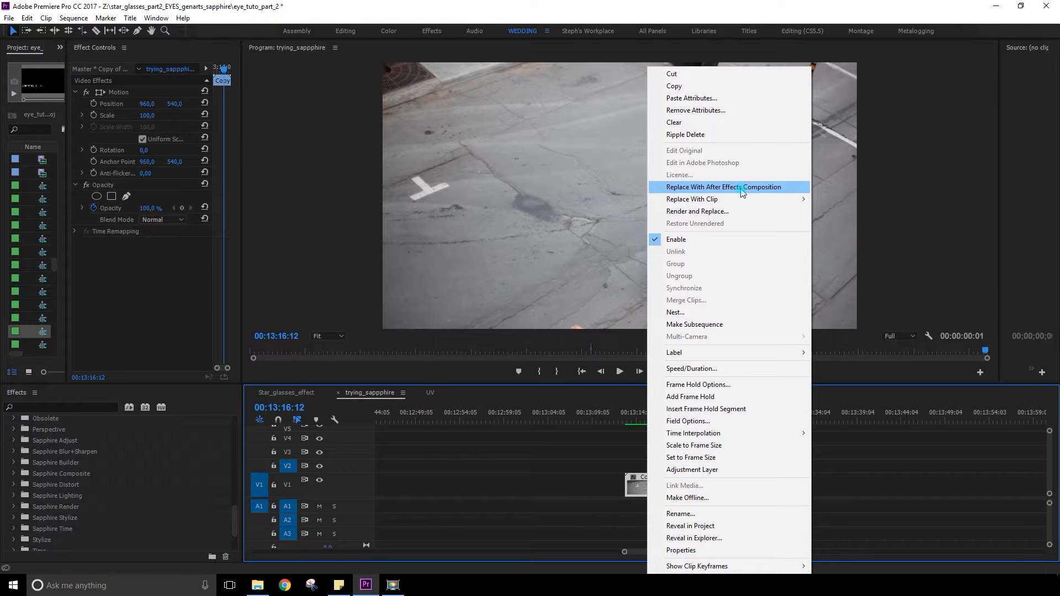
pyautogui.click(723, 187)
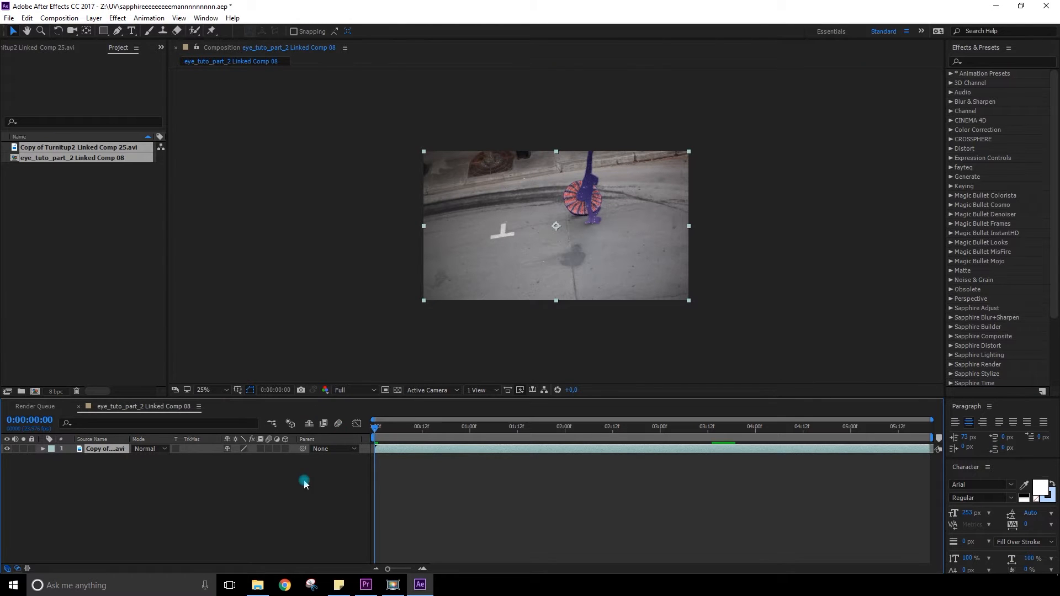
# Step: Open the After Effects File menu
pyautogui.click(7, 18)
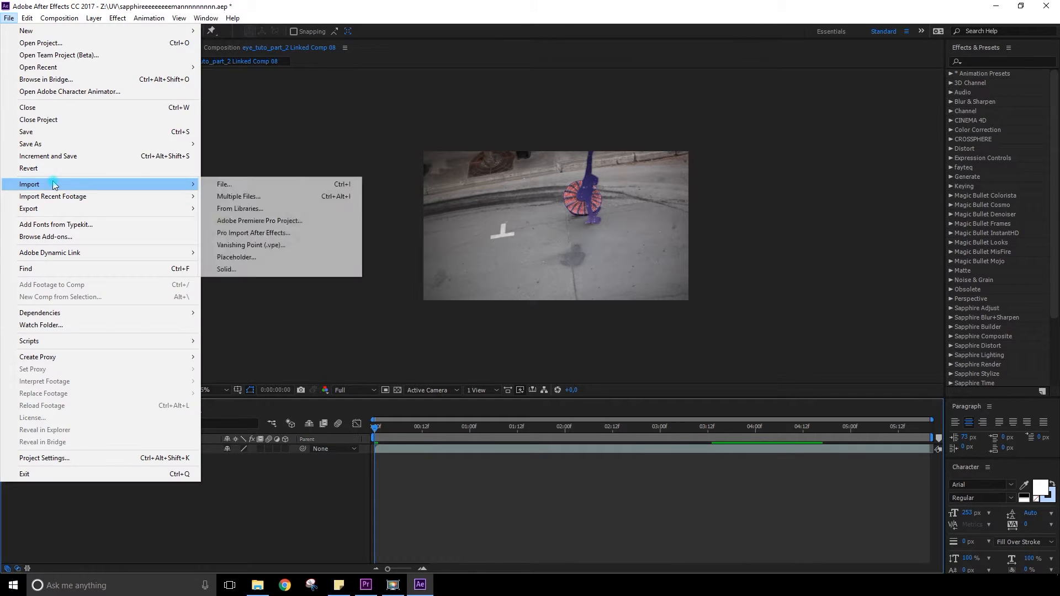
pyautogui.moveTo(250, 184)
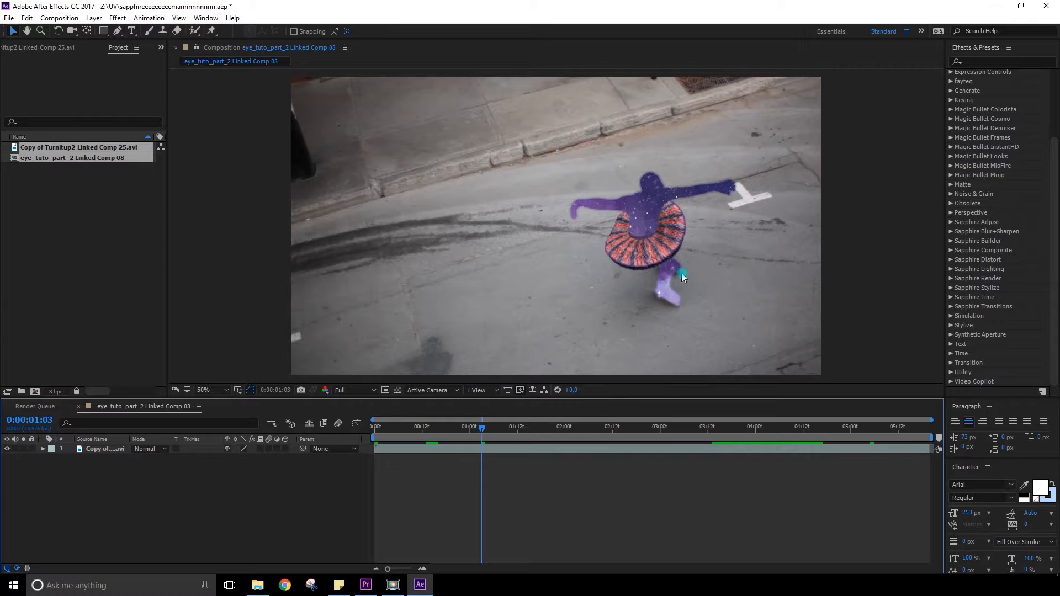
pyautogui.moveTo(653, 264)
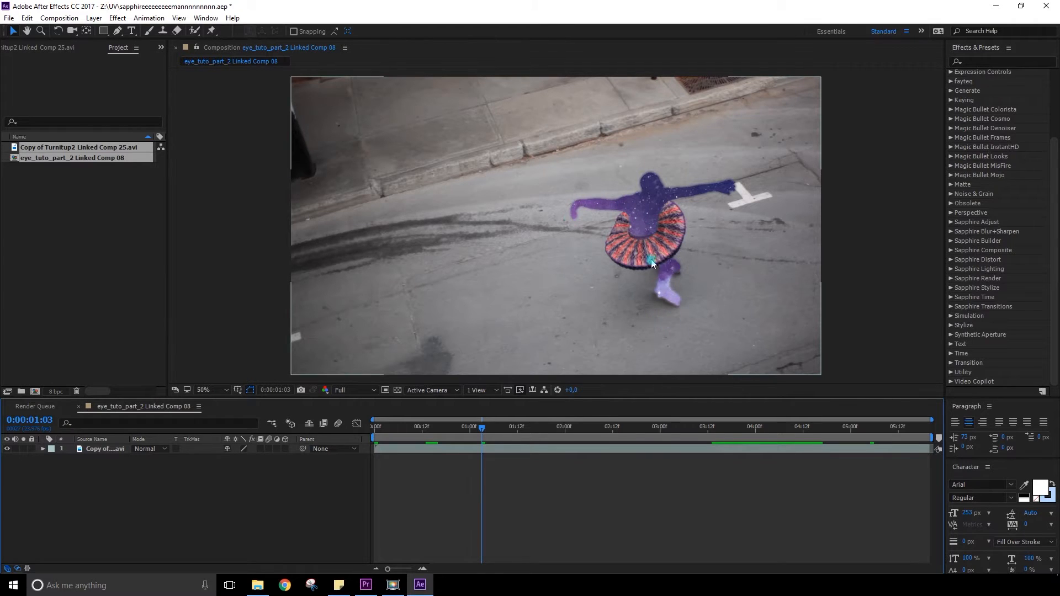
pyautogui.moveTo(577, 223)
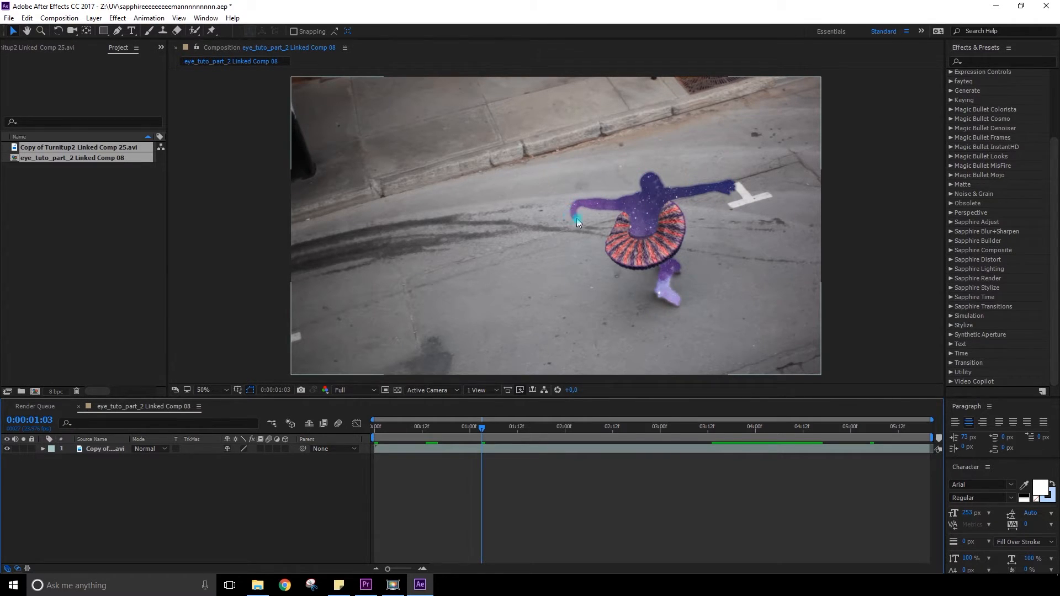
pyautogui.moveTo(659, 220)
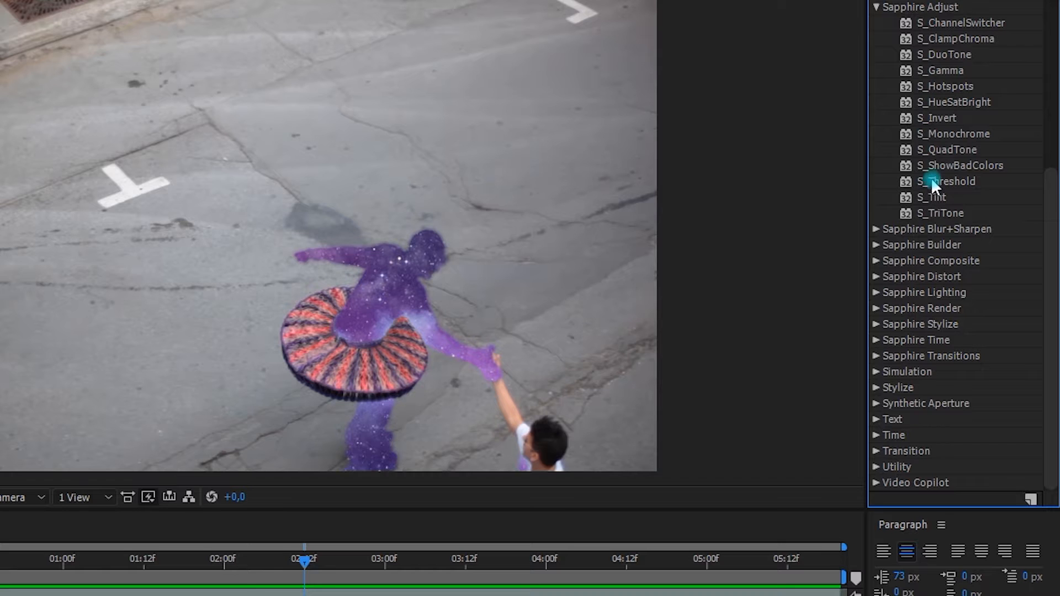
pyautogui.moveTo(958, 70)
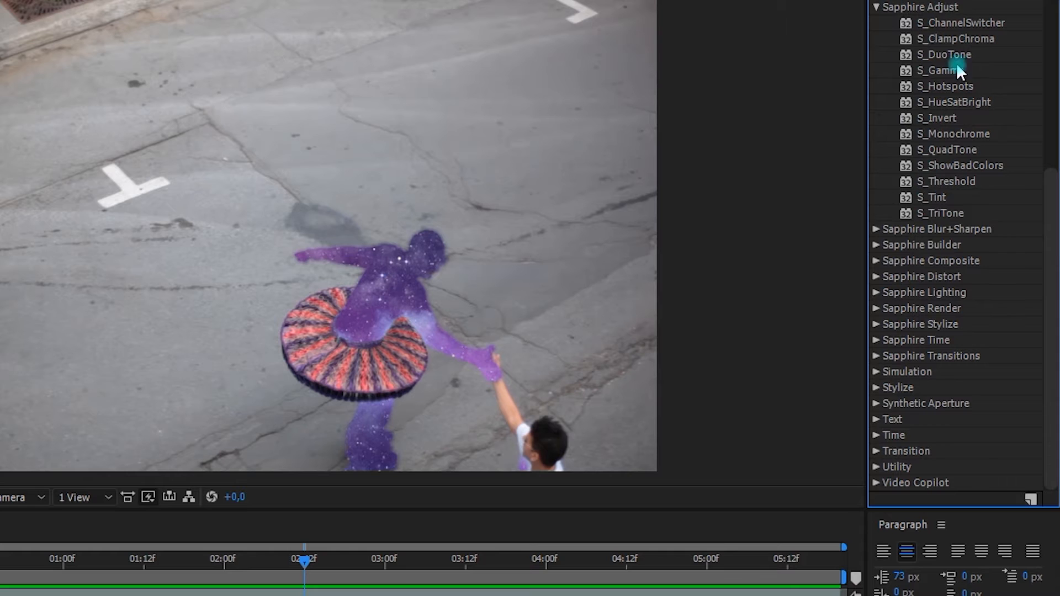
pyautogui.moveTo(935, 340)
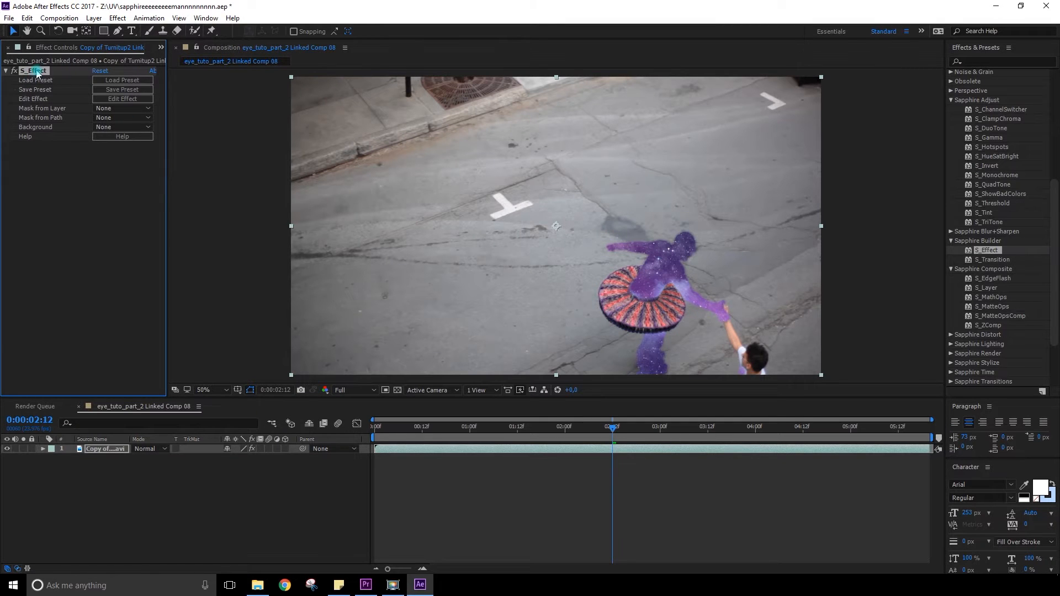
# Step: Open the Sapphire preset browser and scroll the Effects grid toward S_CloudsVortex
pyautogui.click(123, 80)
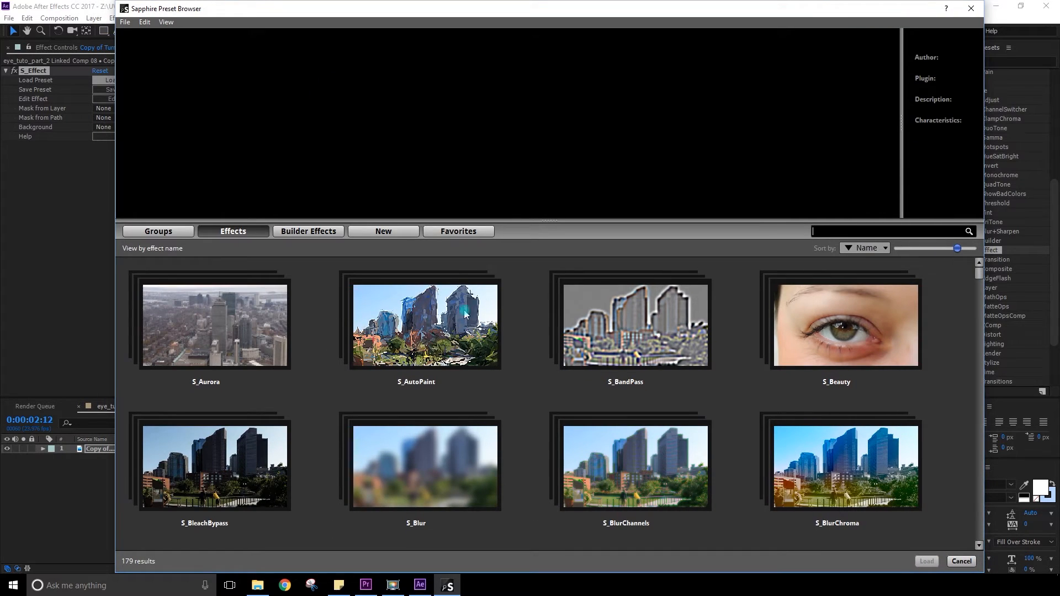
pyautogui.moveTo(167, 342)
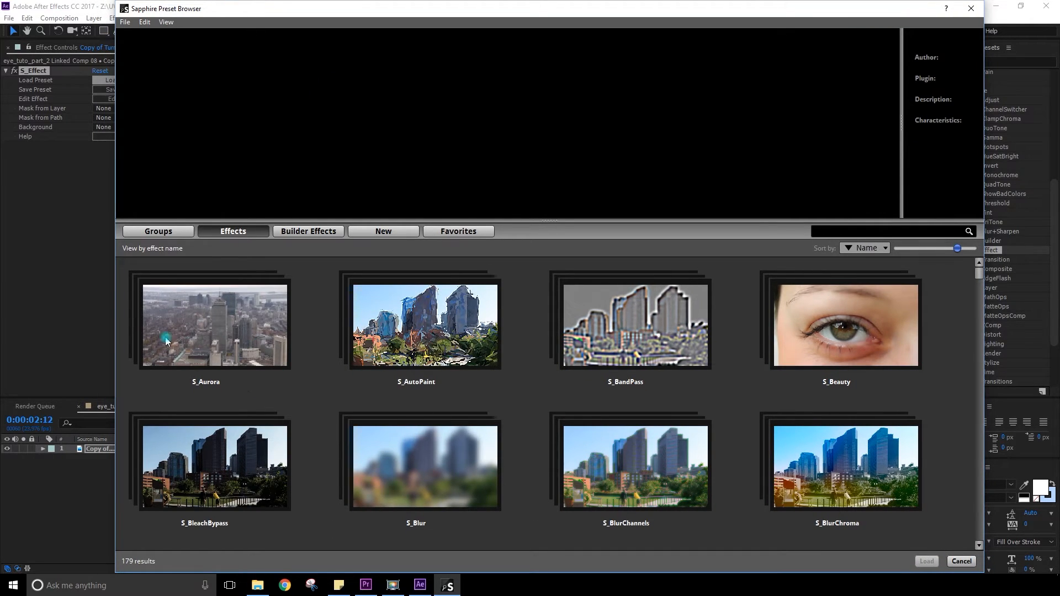
pyautogui.moveTo(640, 339)
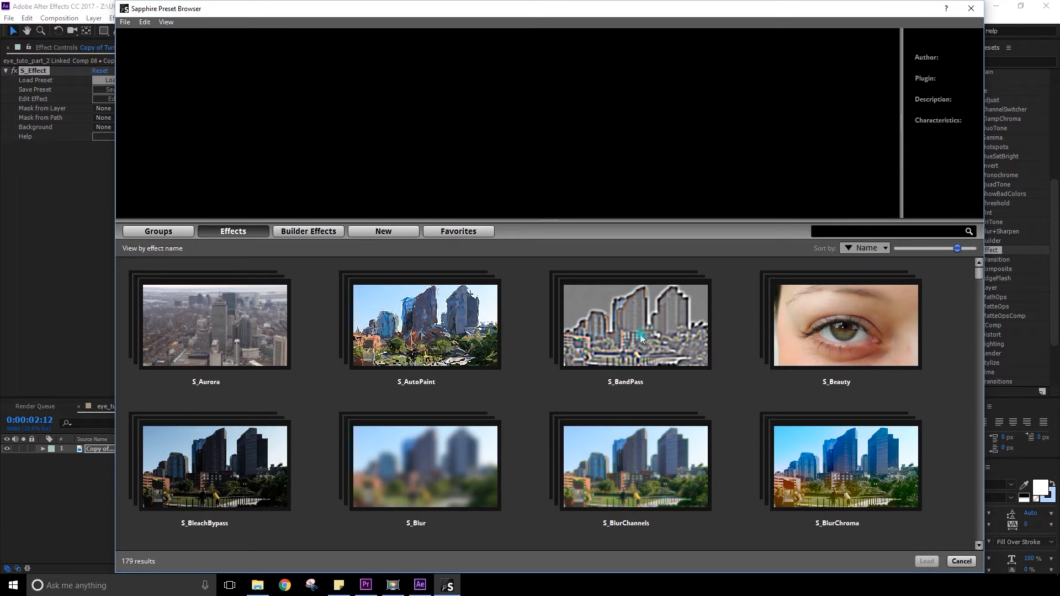
pyautogui.moveTo(965, 283)
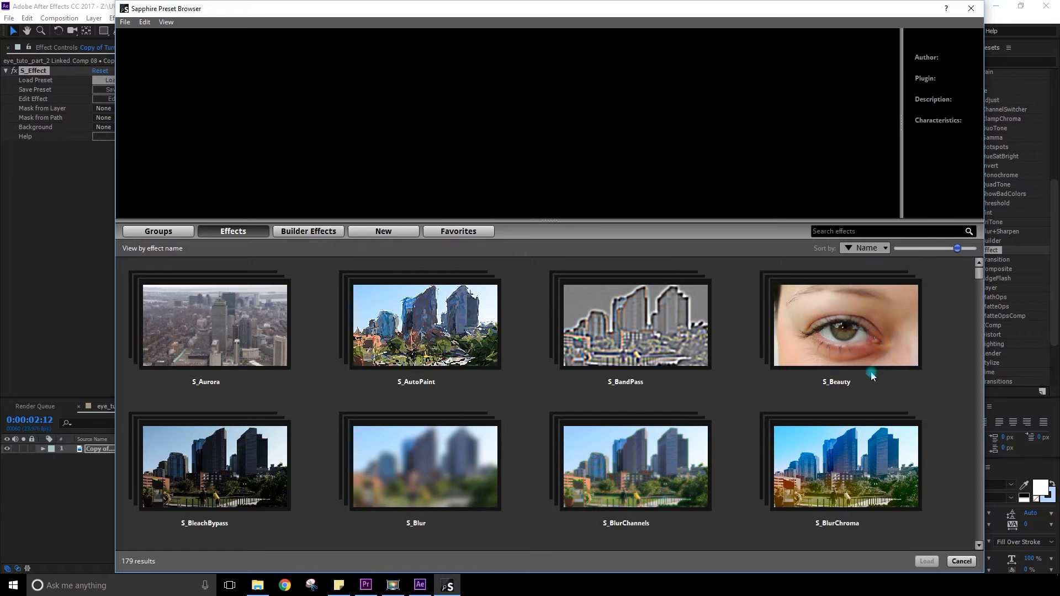
pyautogui.moveTo(268, 392)
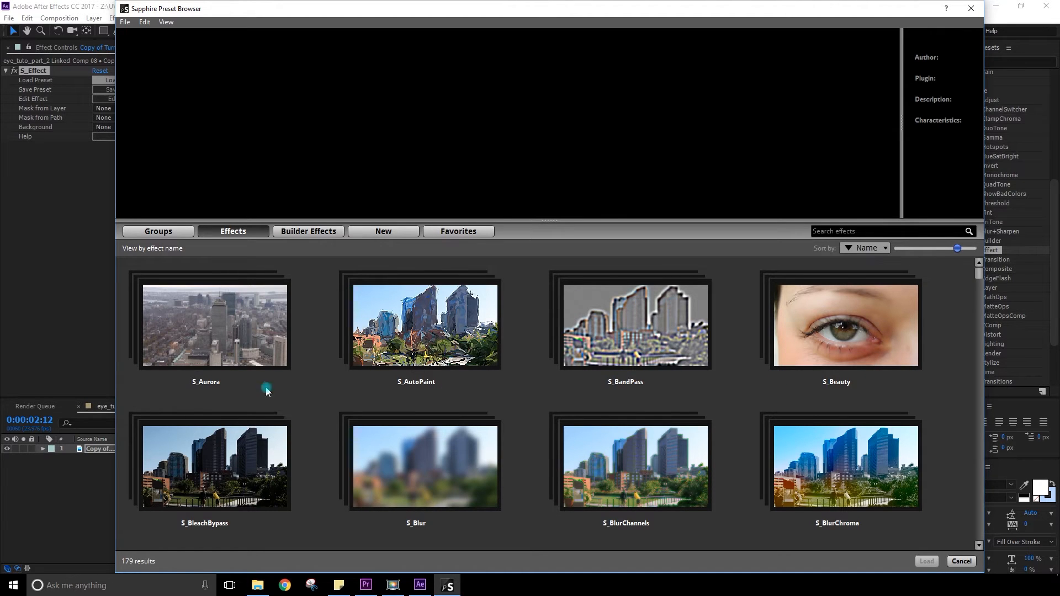
pyautogui.scroll(-3)
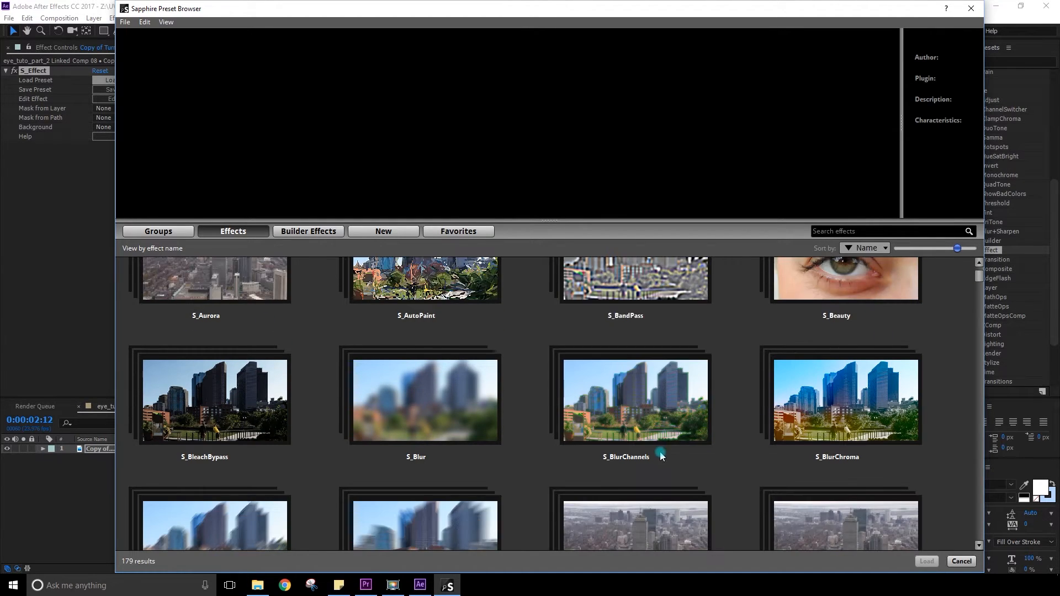
pyautogui.scroll(-3)
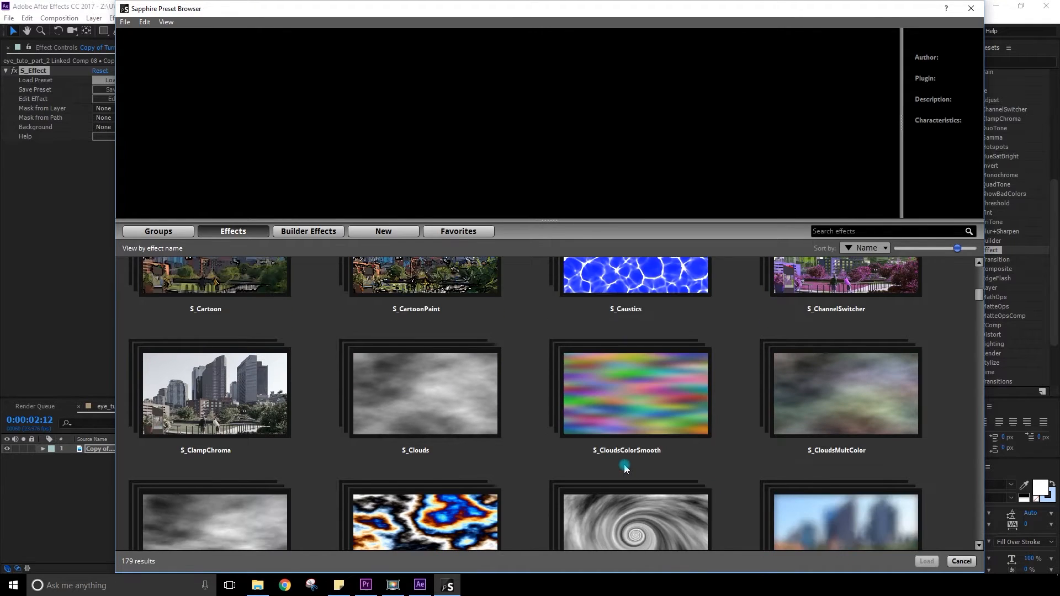
pyautogui.scroll(-3)
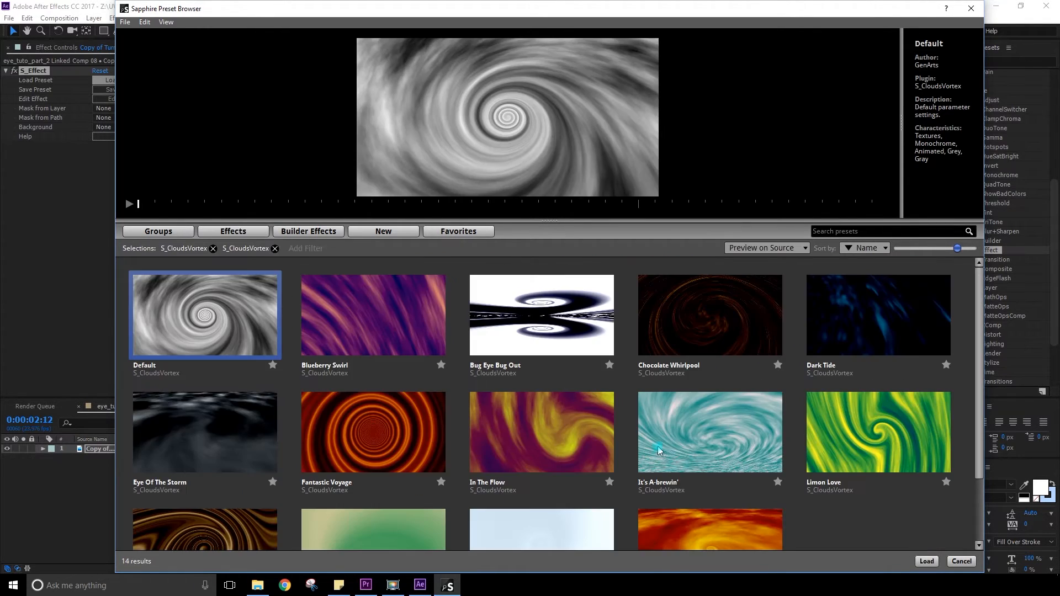
# Step: Scroll the S_CloudsVortex presets, then return to the full 179-effect Sapphire list
pyautogui.scroll(-3)
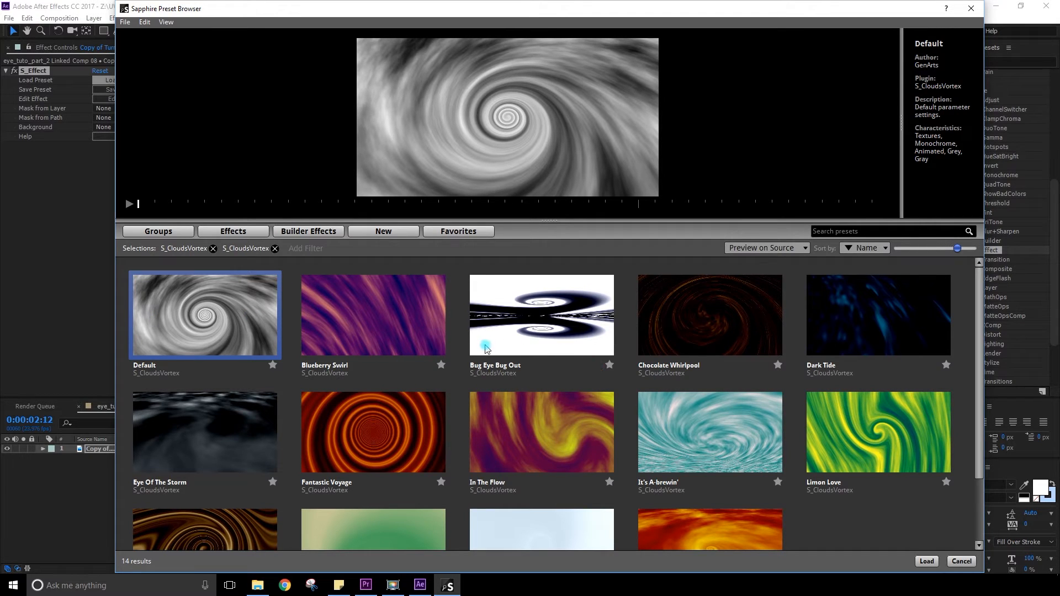
pyautogui.moveTo(164, 407)
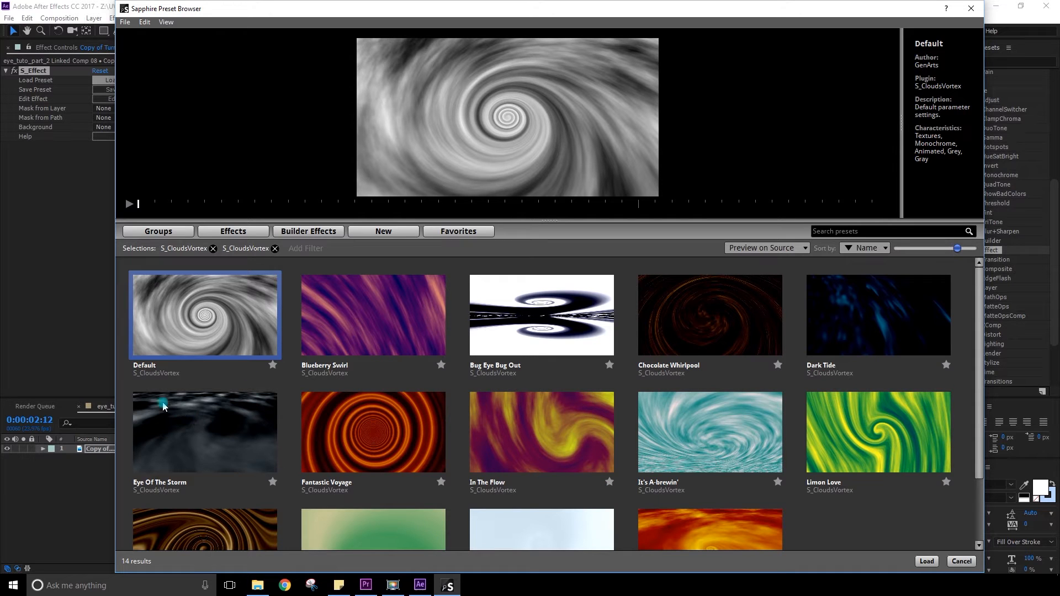
pyautogui.moveTo(641, 445)
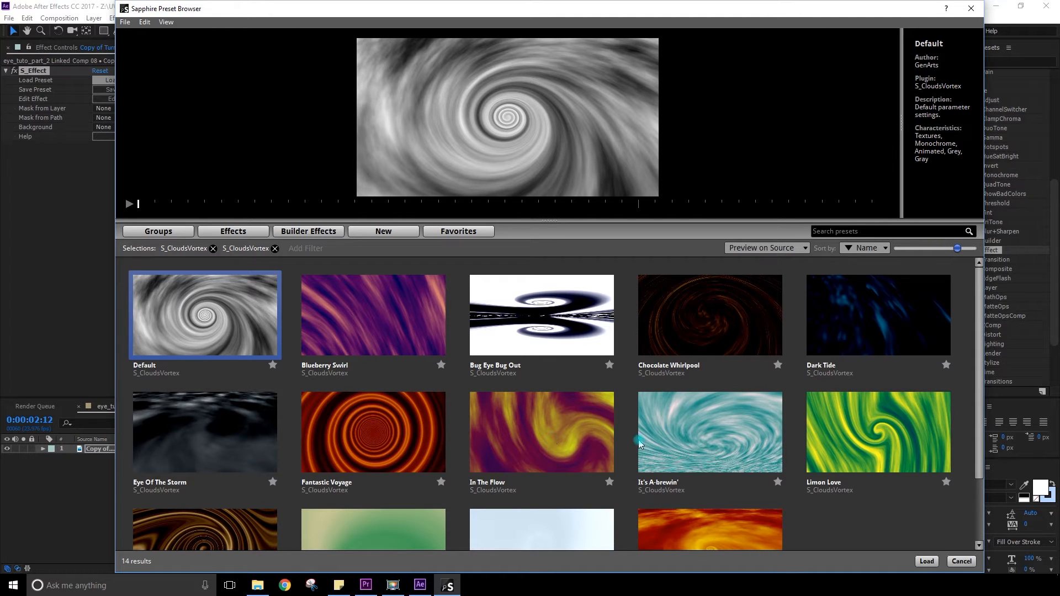
pyautogui.click(233, 231)
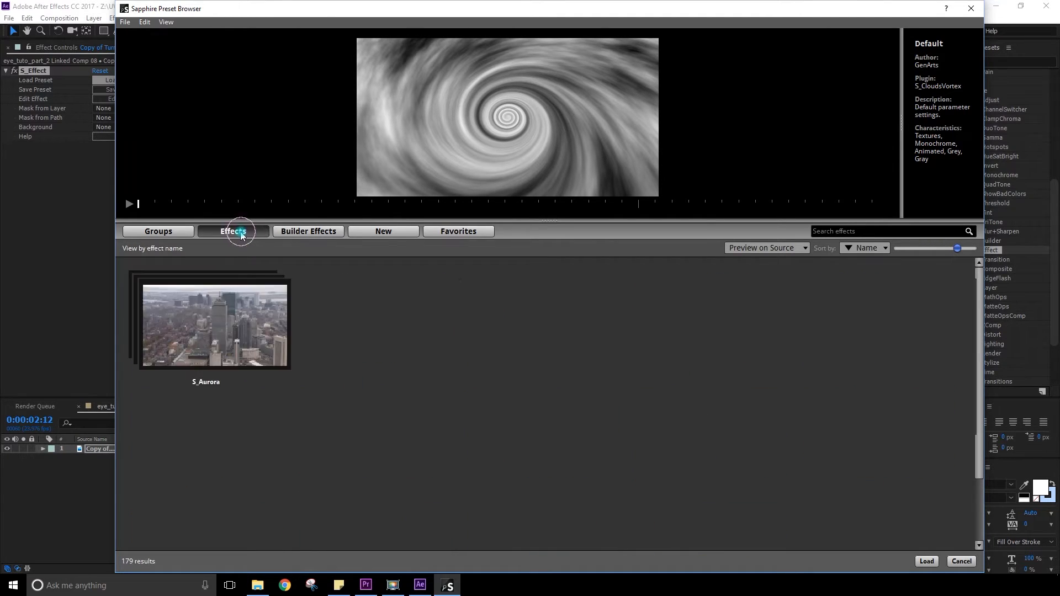
# Step: Open the S_Aurora presets in the browser and scroll through them
pyautogui.click(233, 231)
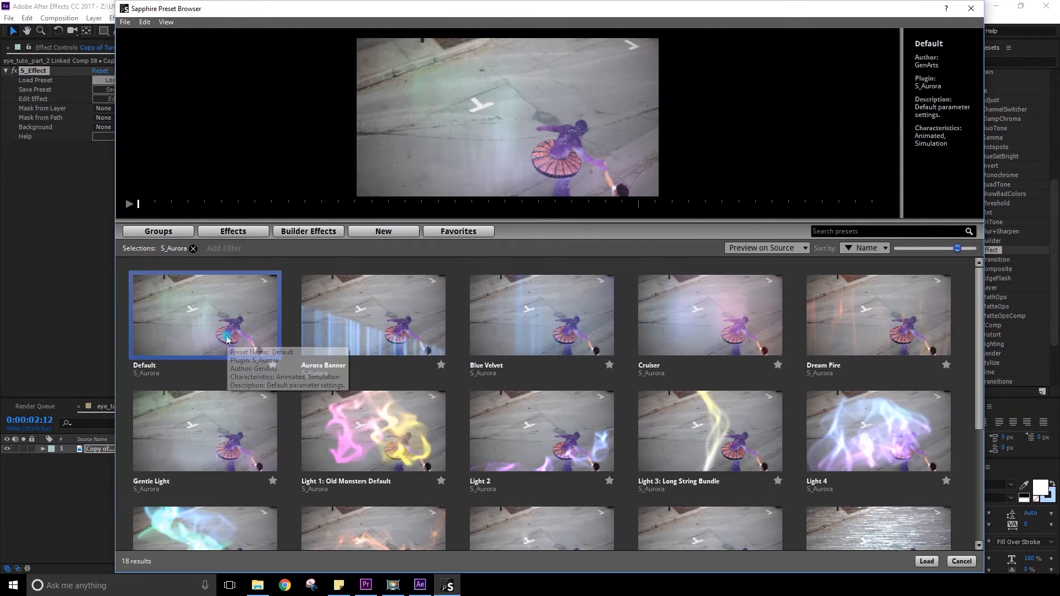
pyautogui.moveTo(928, 353)
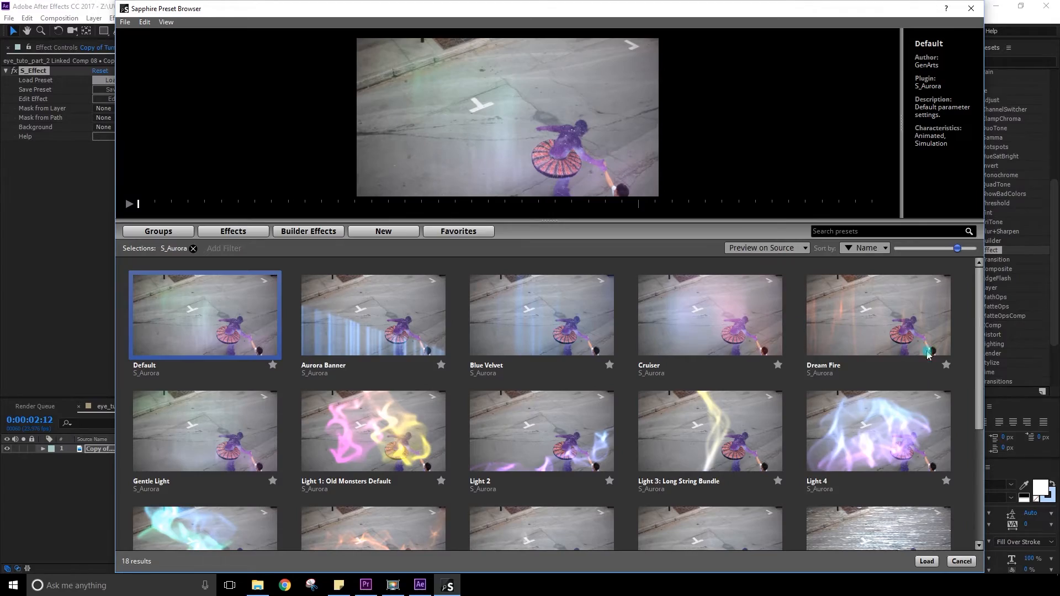
pyautogui.scroll(-3)
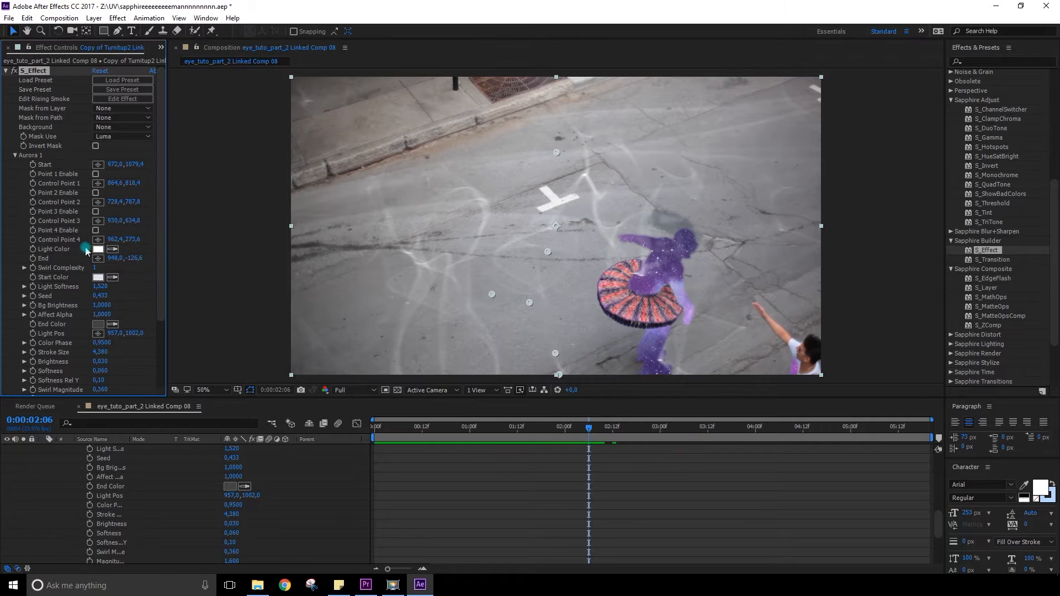
# Step: Scroll through the S_Aurora presets in the preset browser
pyautogui.scroll(-3)
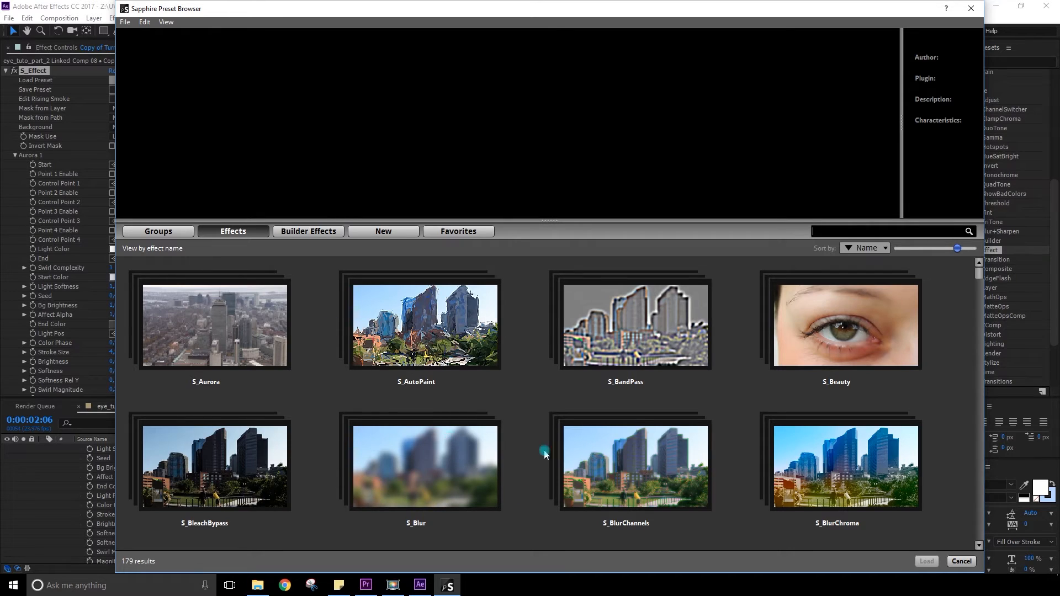
pyautogui.moveTo(215, 318)
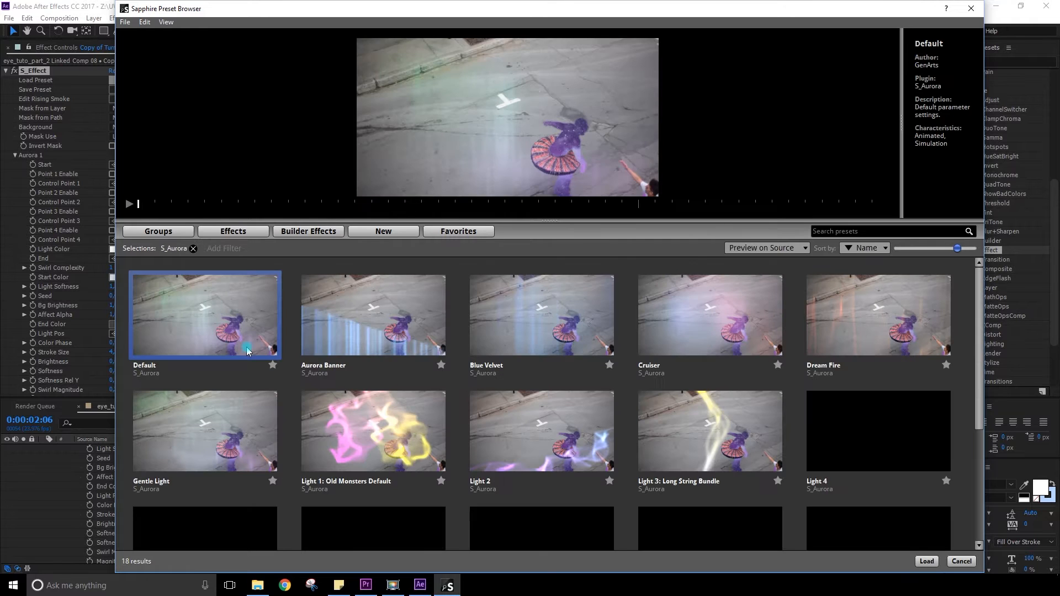
# Step: Select a preset and load the Surf Bunny painted look onto the dancer layer
pyautogui.click(233, 231)
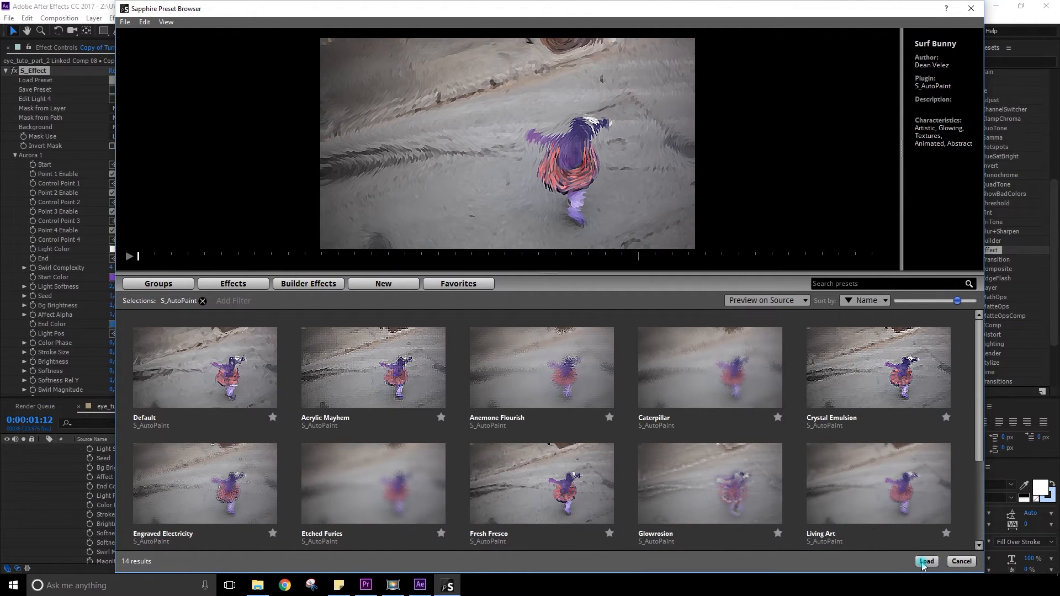
pyautogui.click(926, 561)
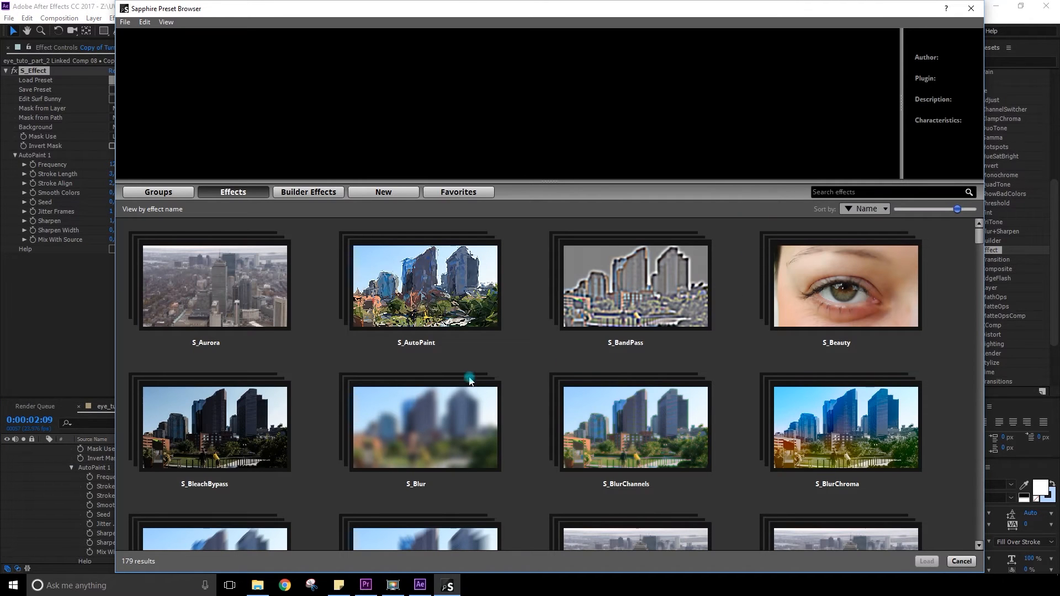
pyautogui.moveTo(679, 307)
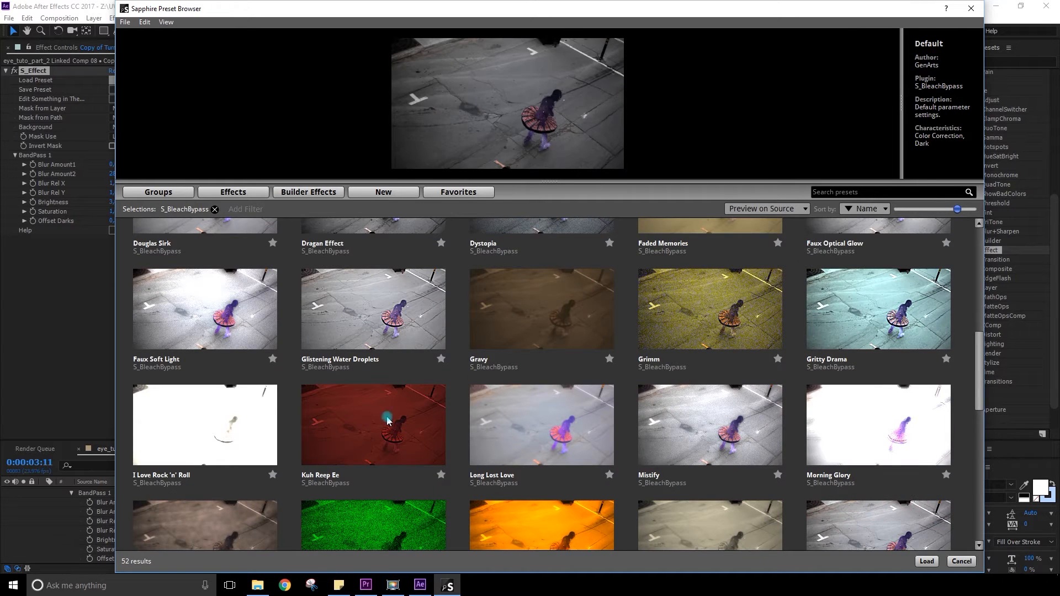
# Step: Try out a Bleach Bypass preset look in the preset browser
pyautogui.click(388, 424)
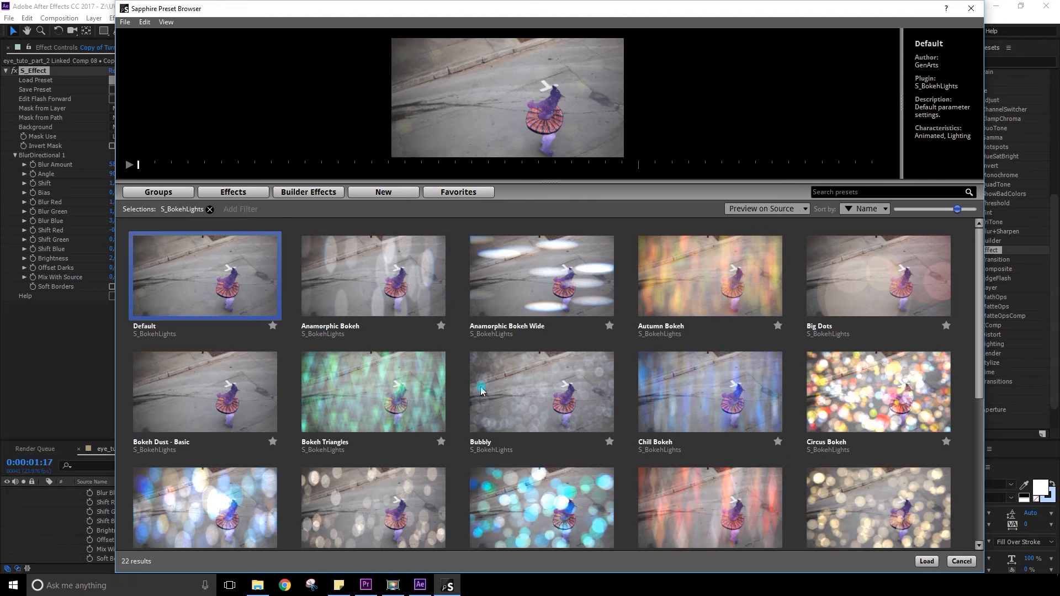
# Step: Return to all effects, open S_Caustics and choose the Nuclear Tightrope preset
pyautogui.scroll(-3)
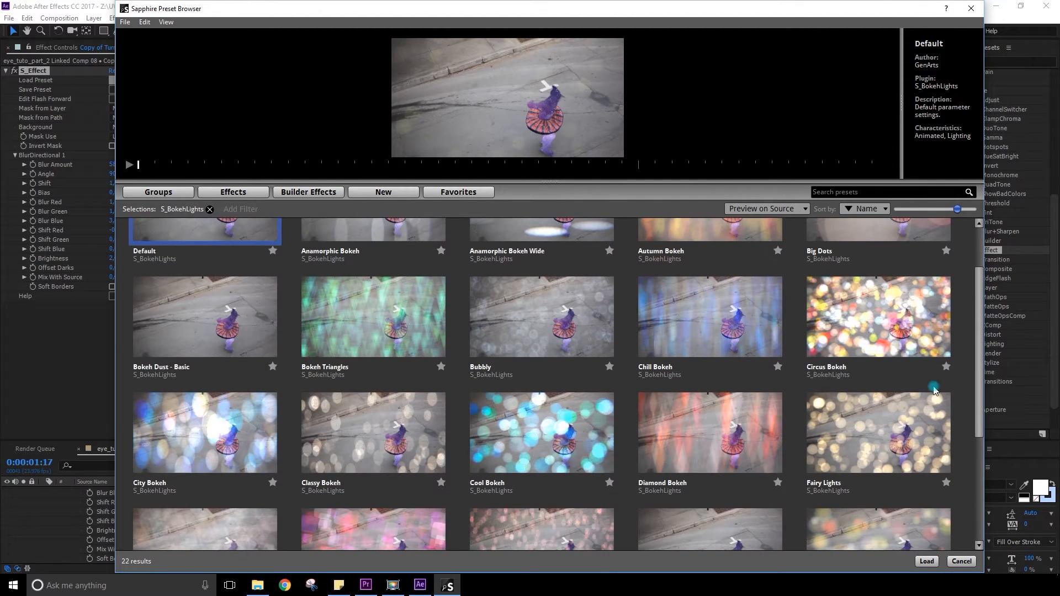
pyautogui.click(232, 191)
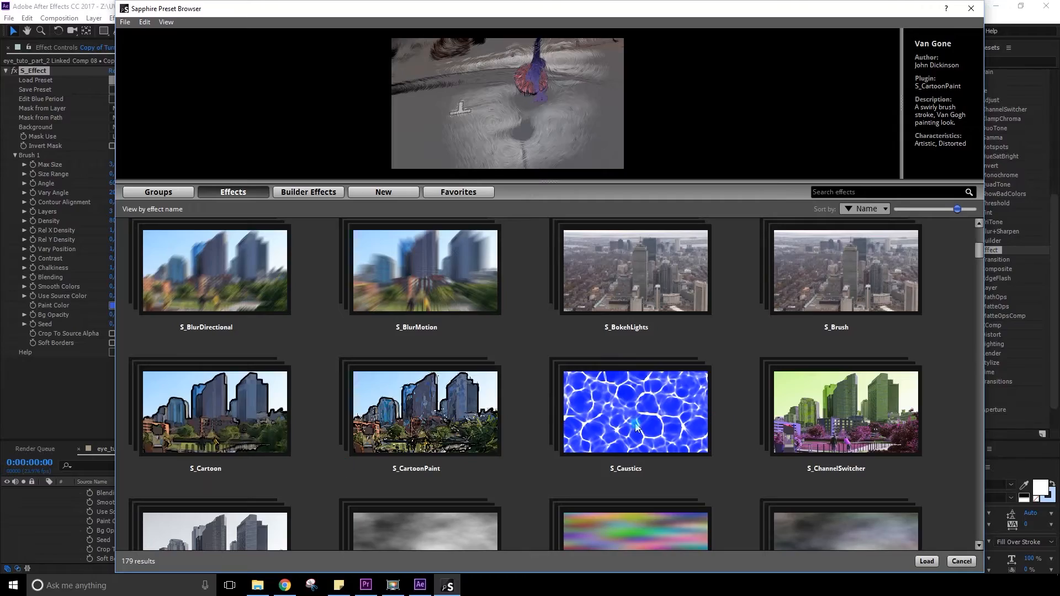
pyautogui.doubleClick(635, 411)
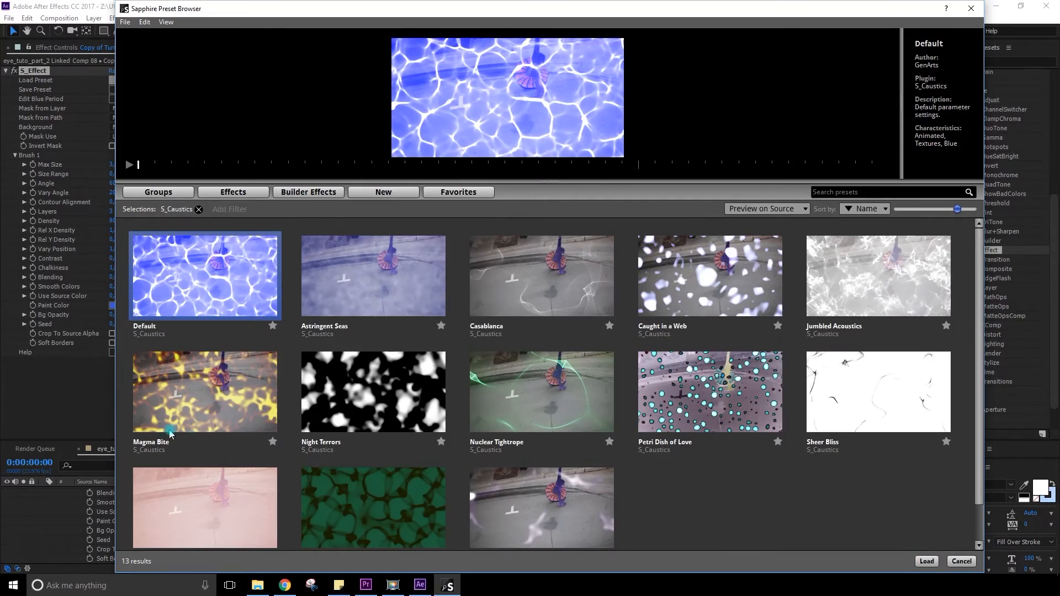
pyautogui.click(232, 191)
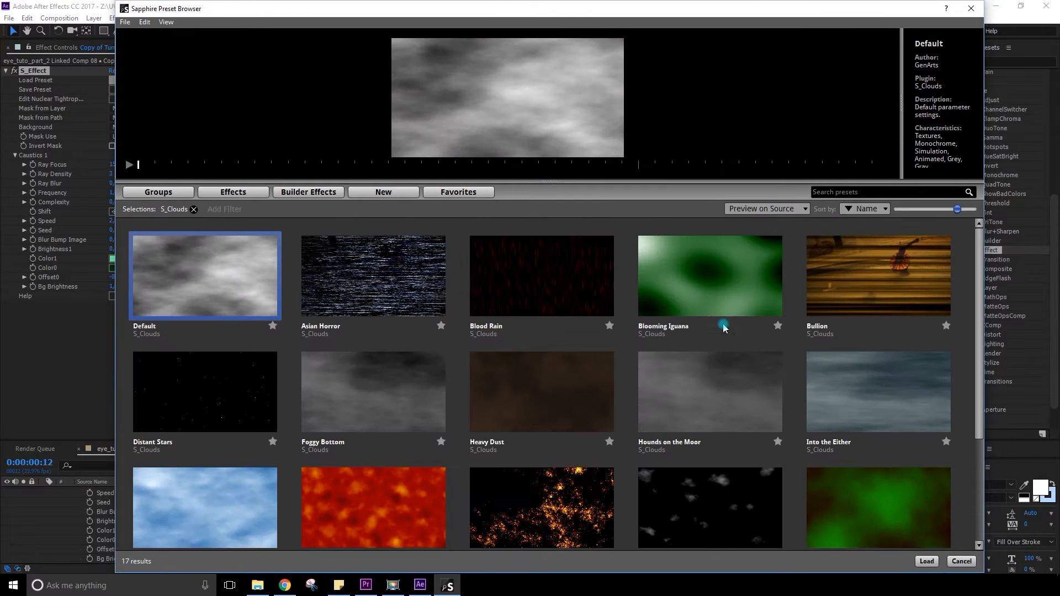
pyautogui.scroll(-3)
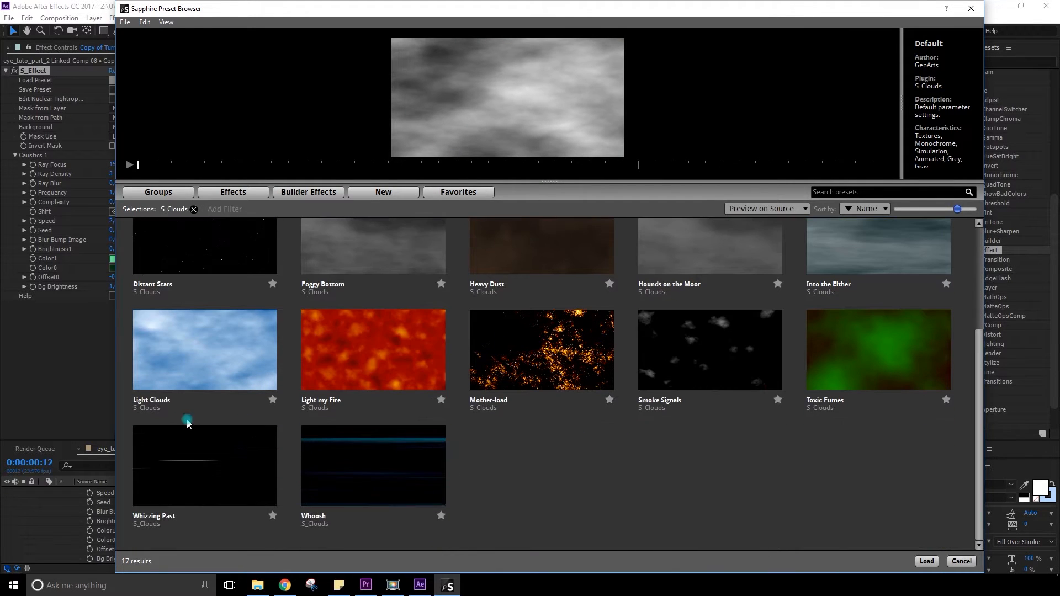
# Step: Return to the Effects list, open the S_CloudsPsyko presets, and preview Default
pyautogui.click(232, 191)
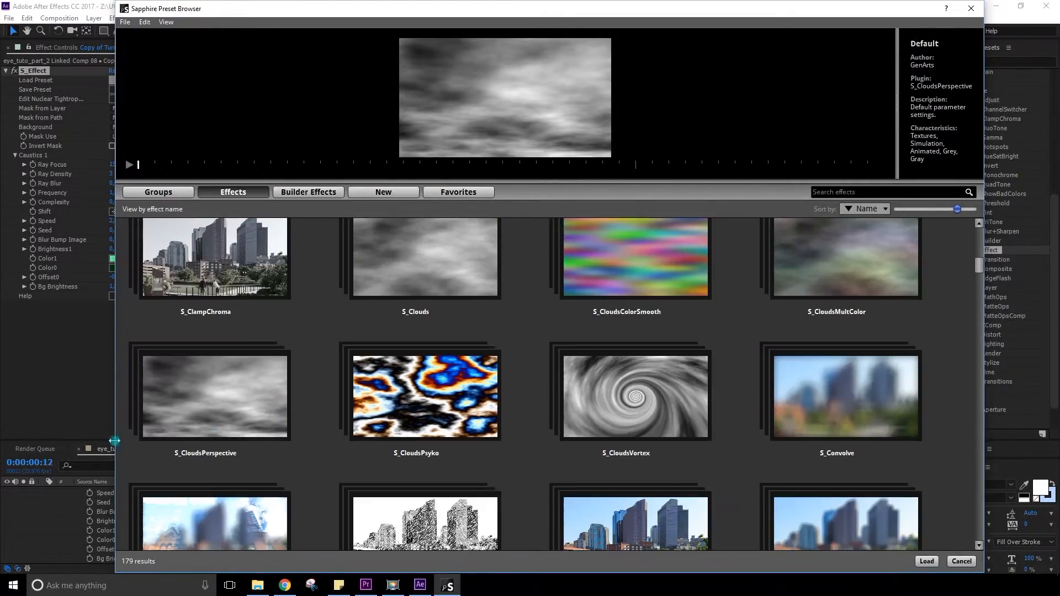
pyautogui.doubleClick(424, 397)
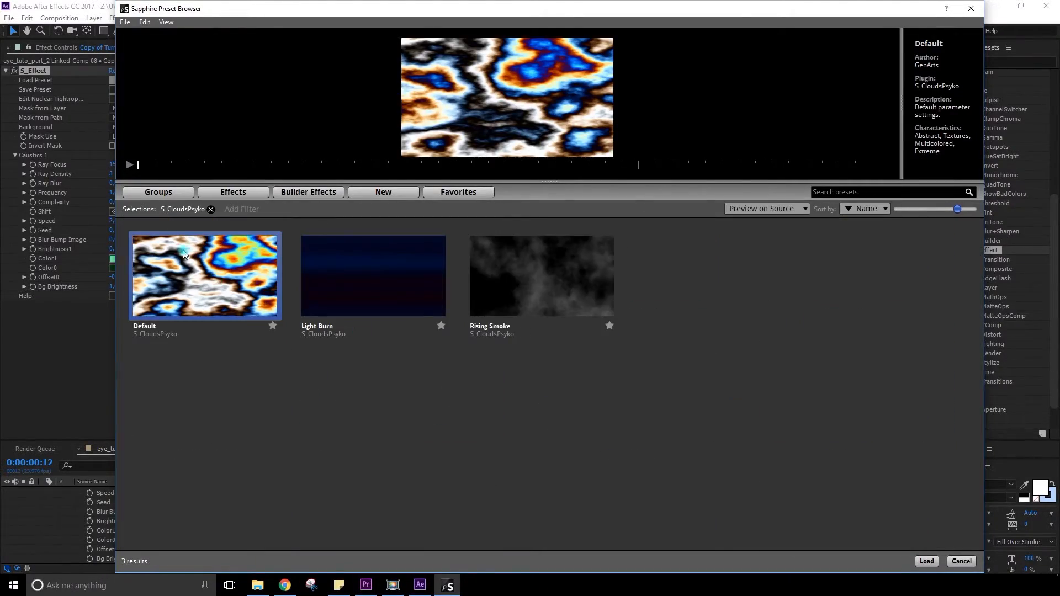
pyautogui.click(233, 191)
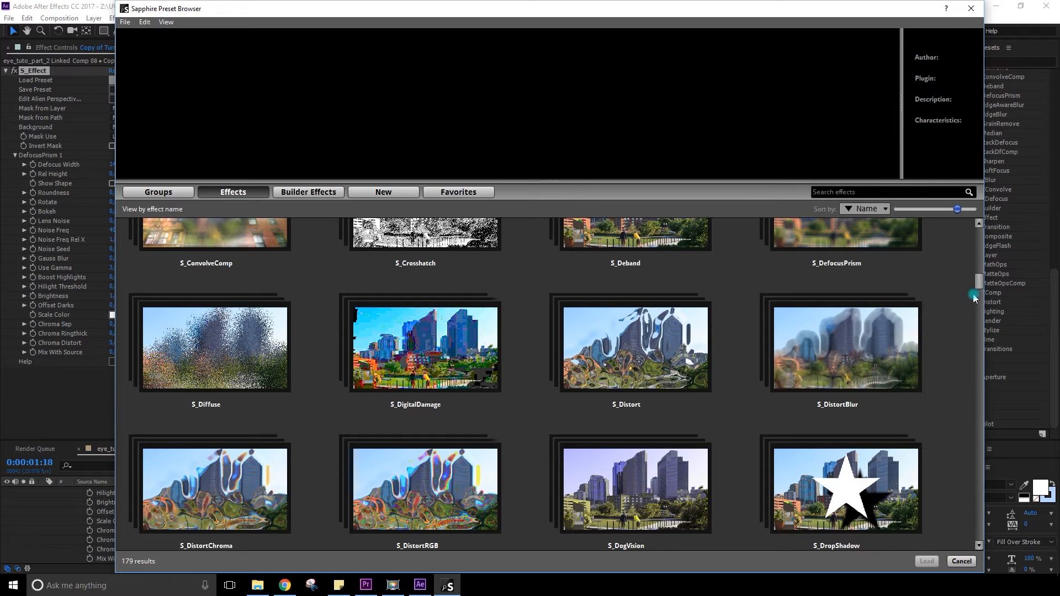
pyautogui.moveTo(877, 364)
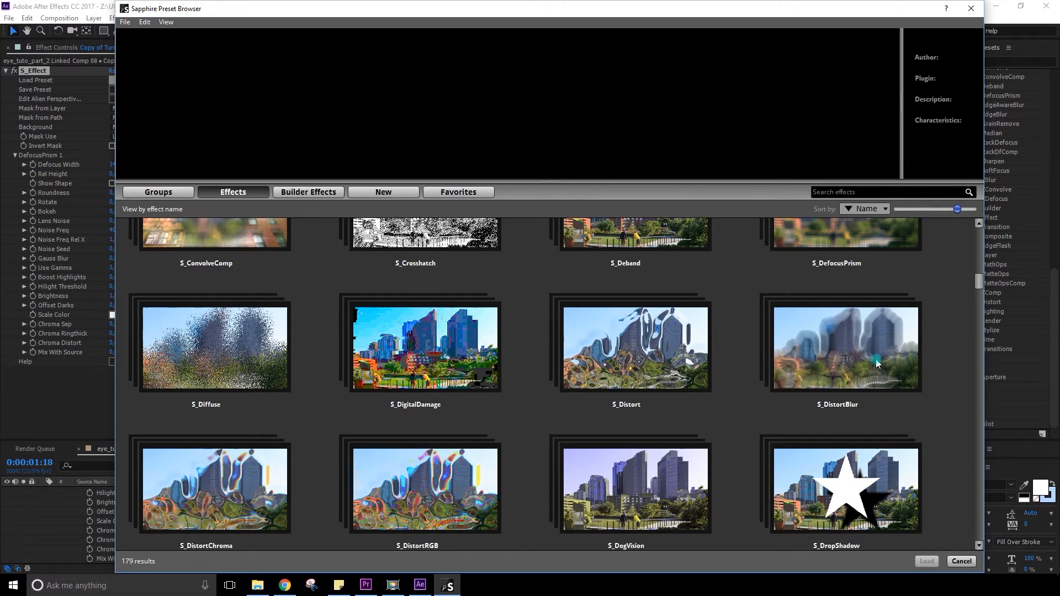
pyautogui.moveTo(585, 393)
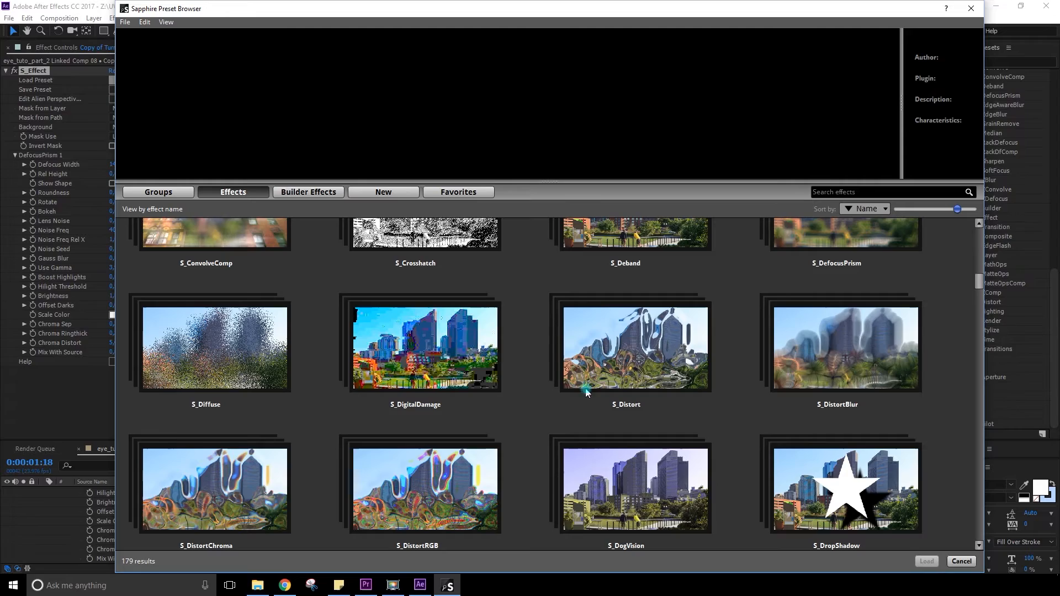
pyautogui.moveTo(411, 371)
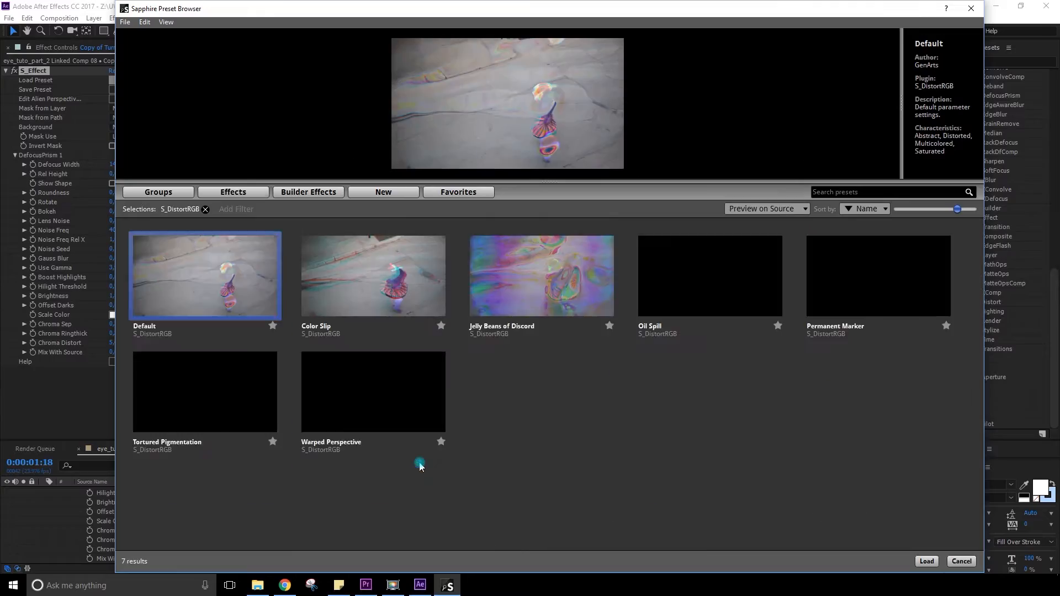
# Step: Load the Jelly Beans of Discord preset, then scroll down the preset list
pyautogui.click(232, 191)
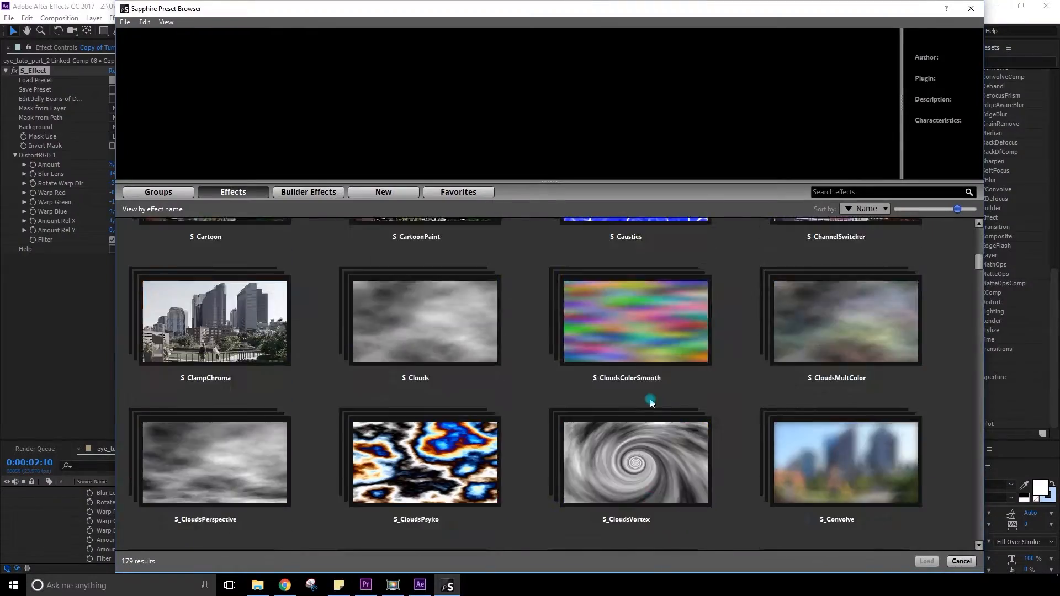
pyautogui.scroll(-3)
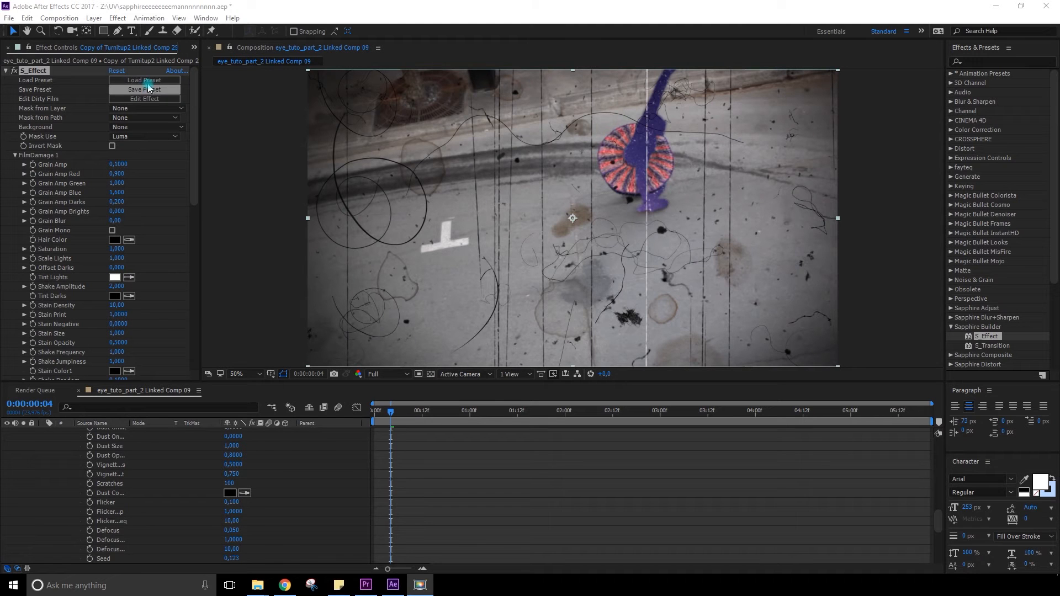
# Step: Open and cancel Save Preset, then open and close the Dirty Film Effect Builder
pyautogui.click(145, 89)
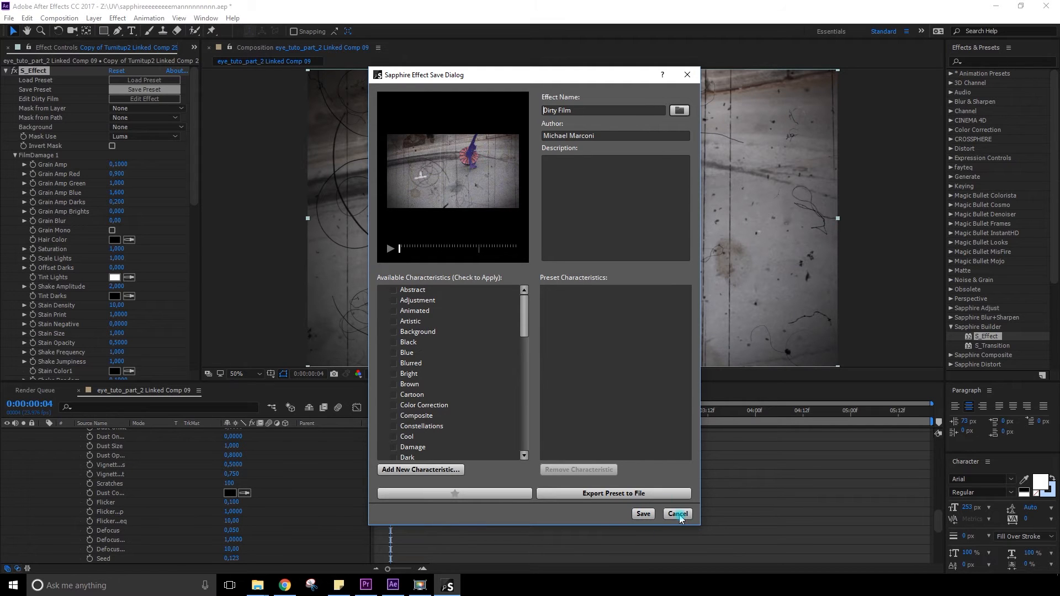
pyautogui.click(677, 514)
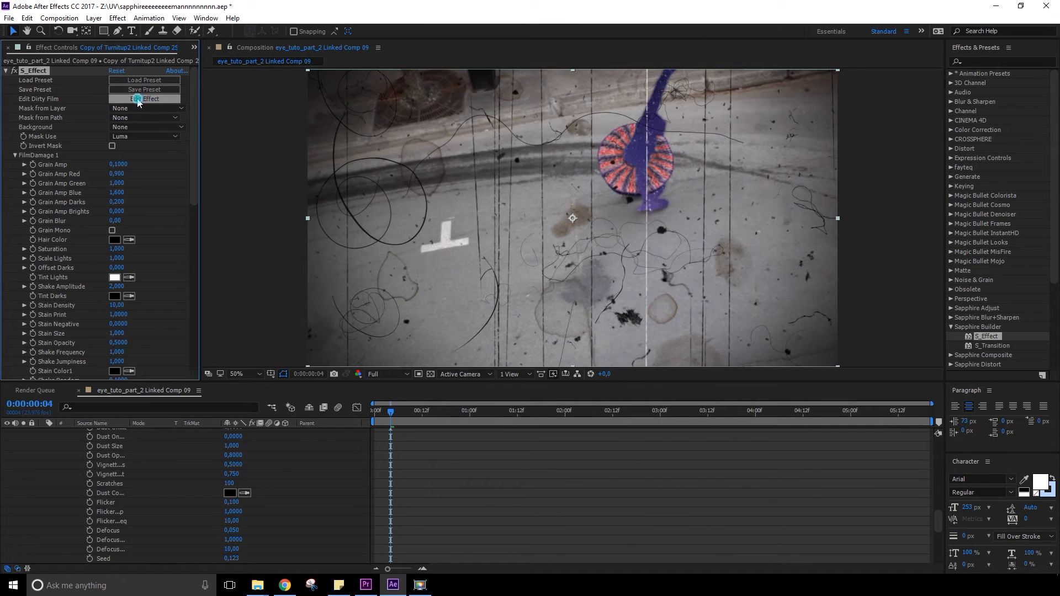
pyautogui.click(144, 99)
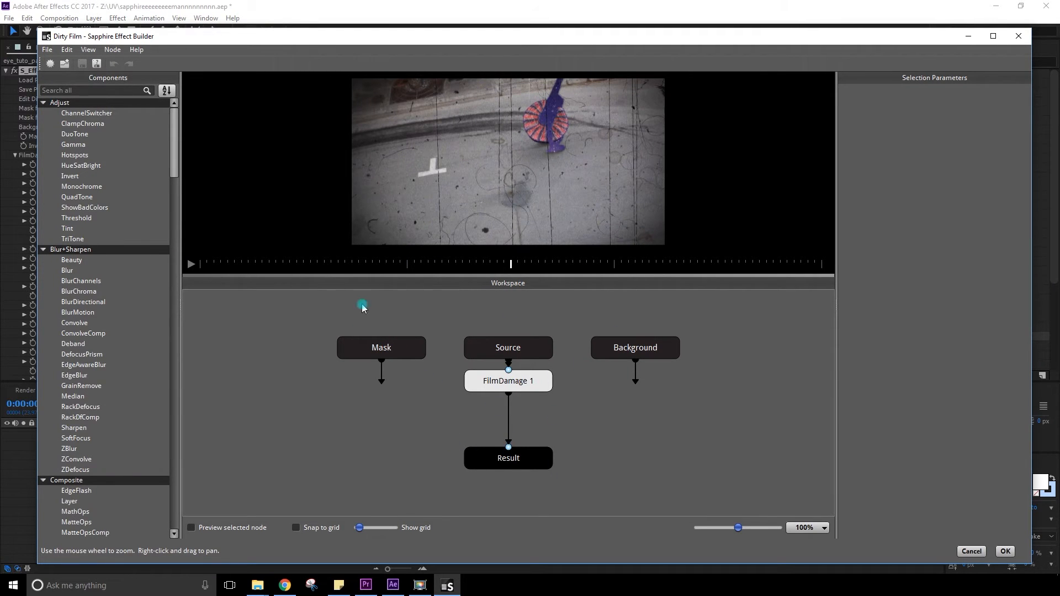
pyautogui.click(1004, 551)
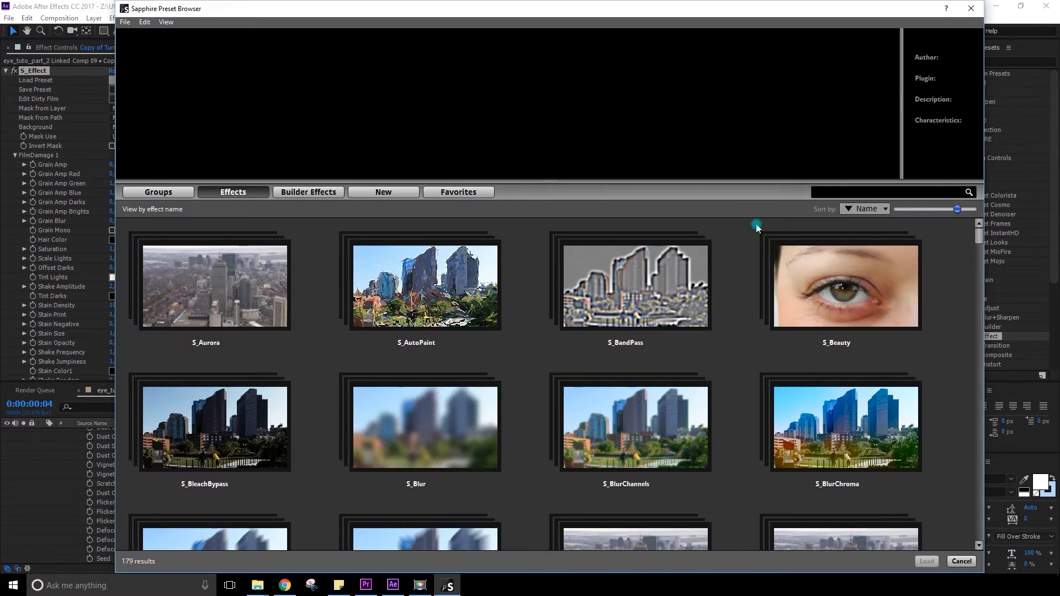
# Step: Search the Sapphire effects for 'dist' and open a distortion effect's presets
pyautogui.click(891, 192)
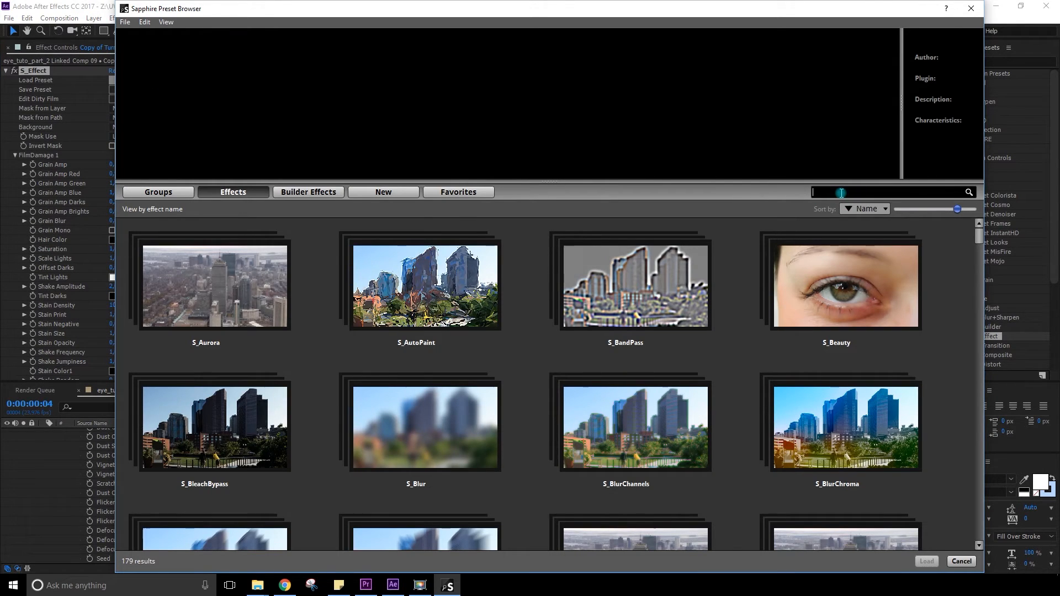
pyautogui.write('distor')
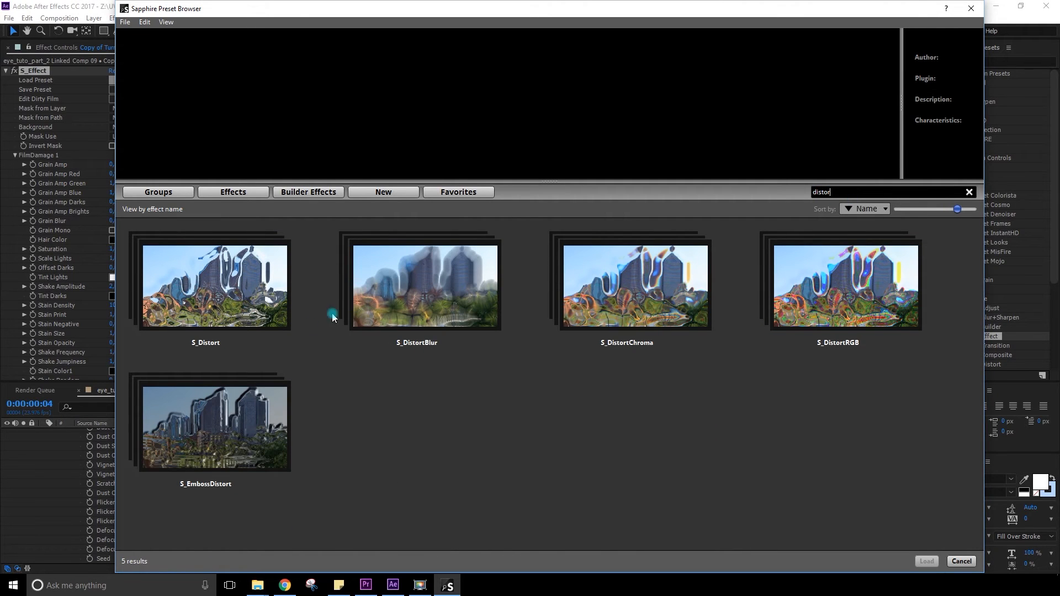
pyautogui.moveTo(834, 304)
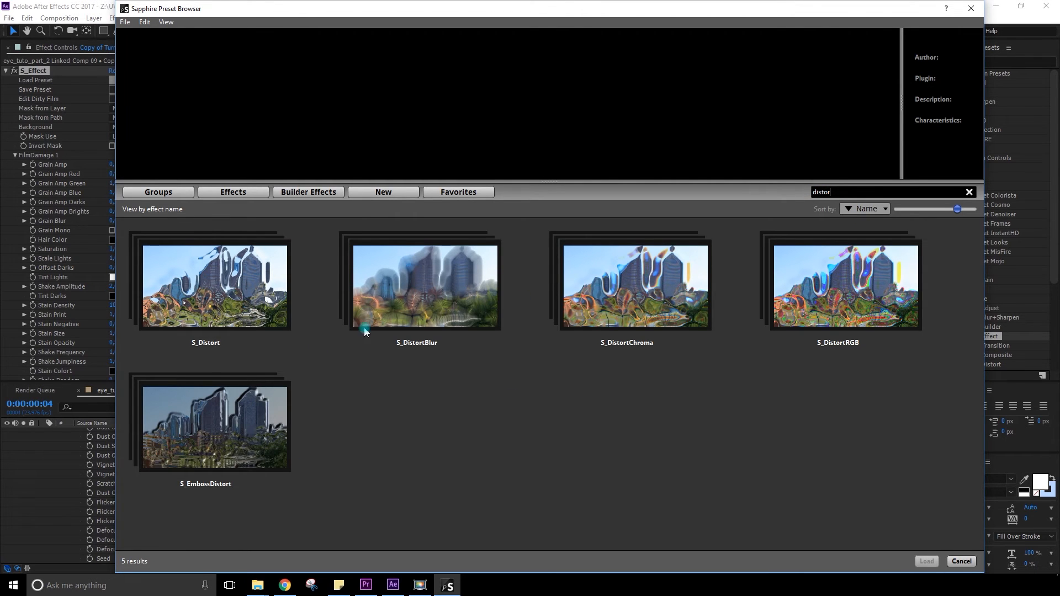
pyautogui.click(969, 192)
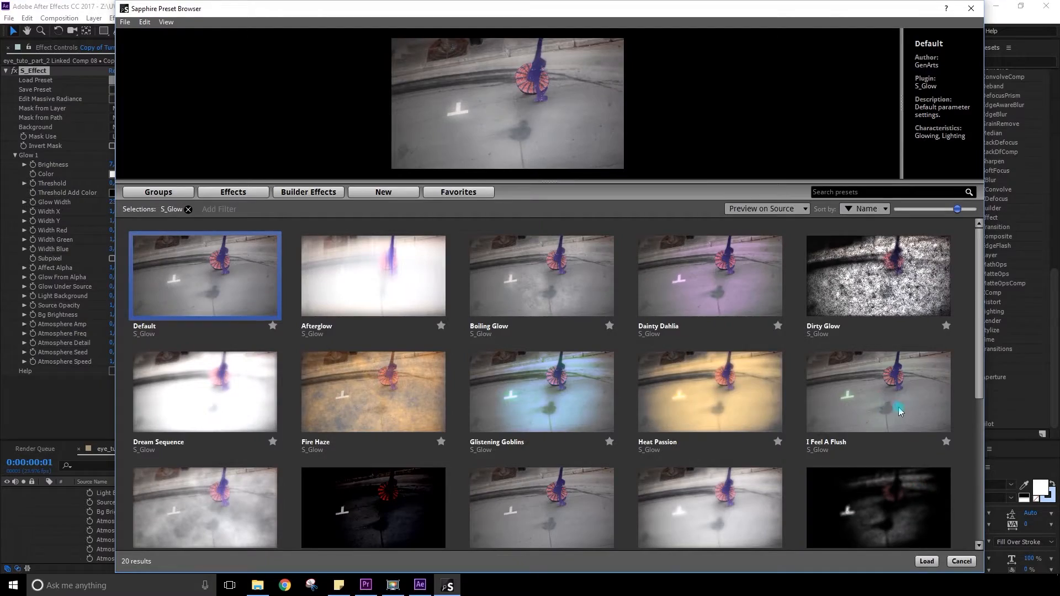
# Step: Load the I Feel A Flush glow preset, then scroll down the Effects list
pyautogui.click(926, 561)
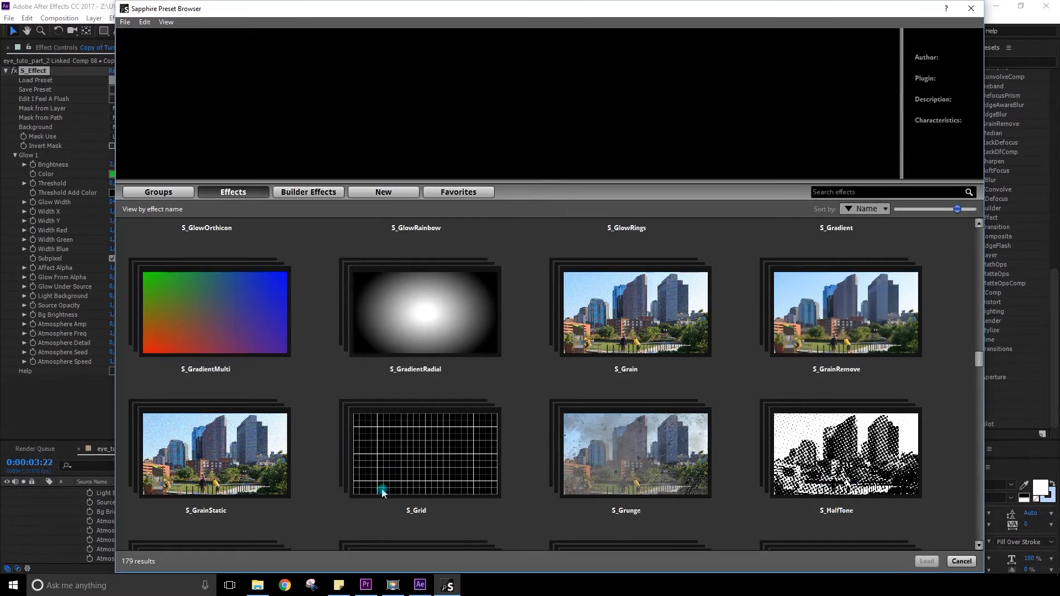
pyautogui.scroll(-3)
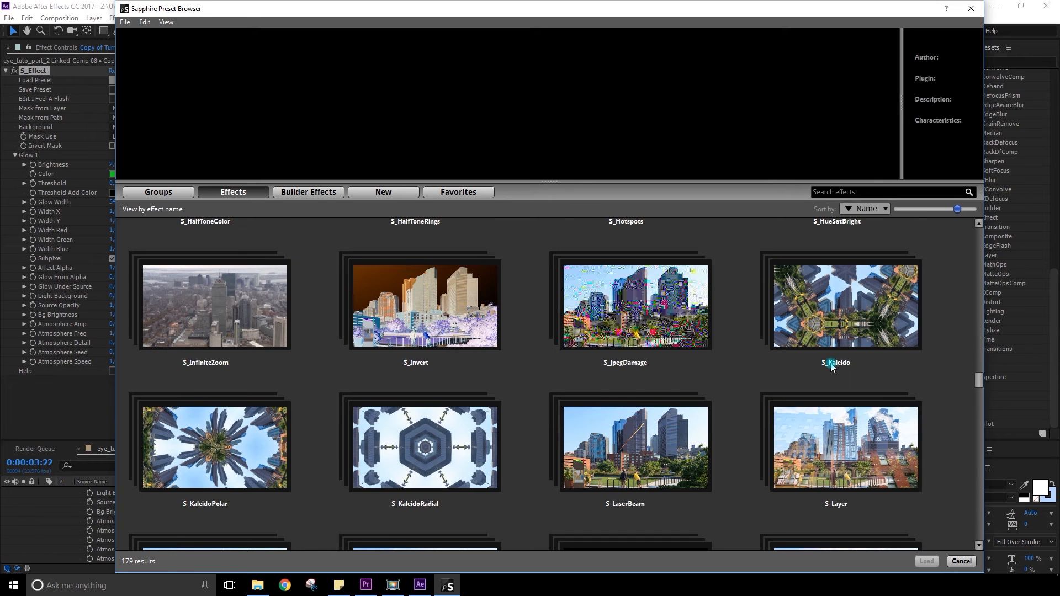
pyautogui.scroll(-3)
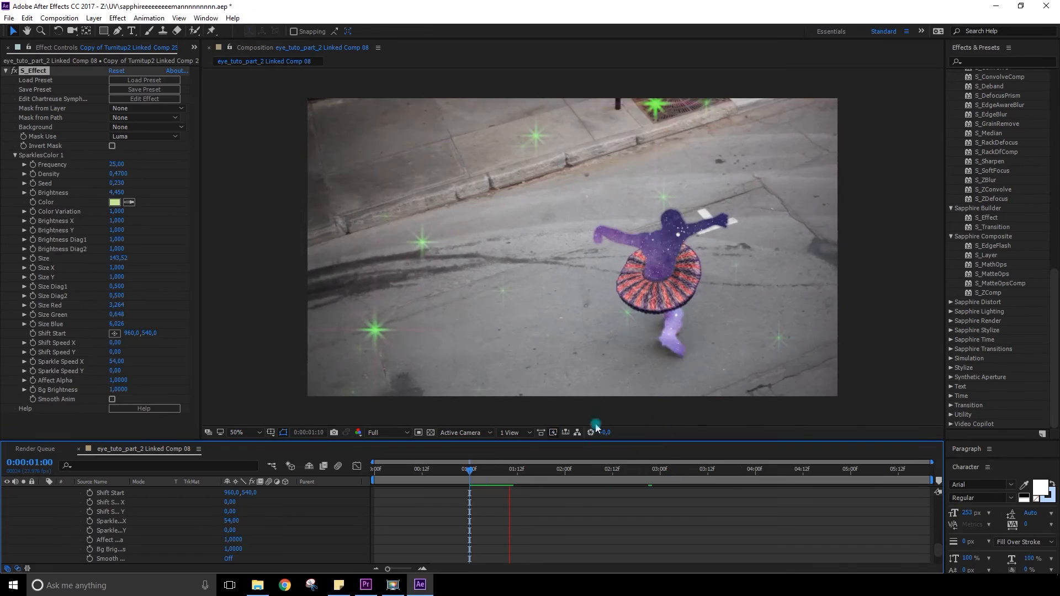
pyautogui.click(366, 585)
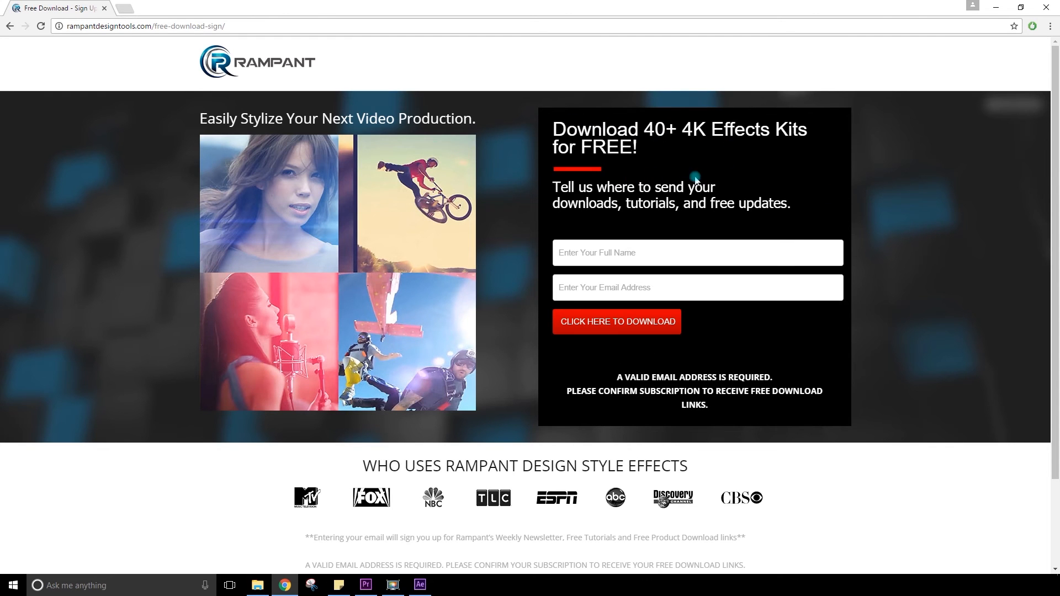
pyautogui.moveTo(617, 339)
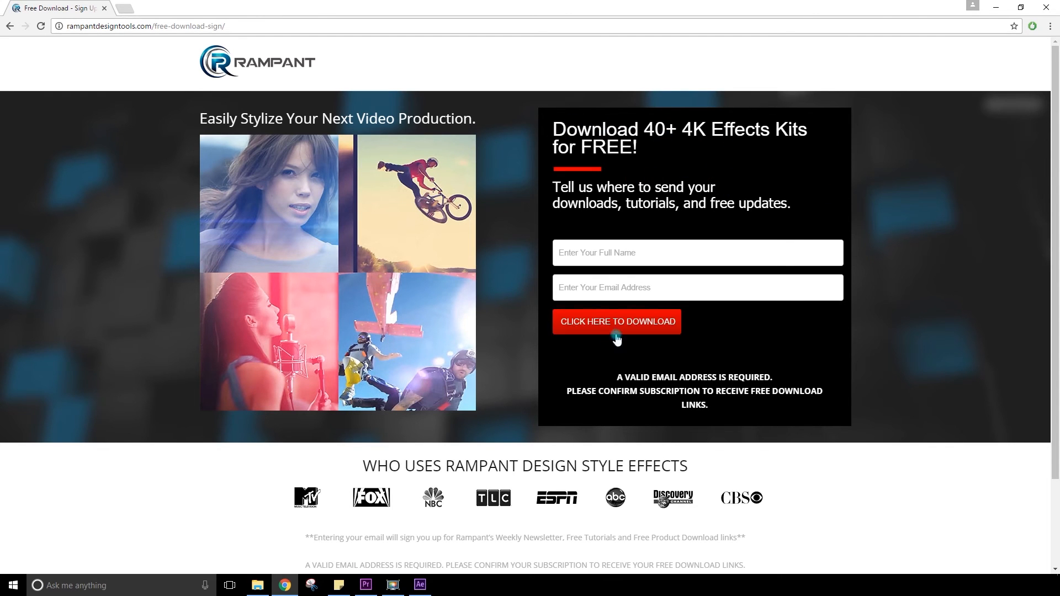
pyautogui.moveTo(371, 159)
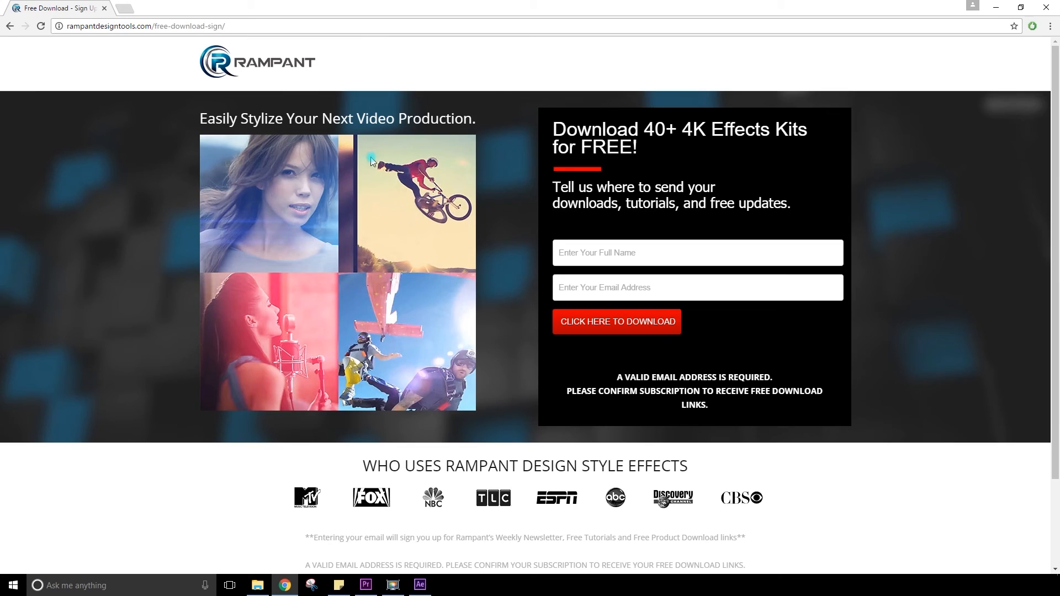
pyautogui.moveTo(398, 304)
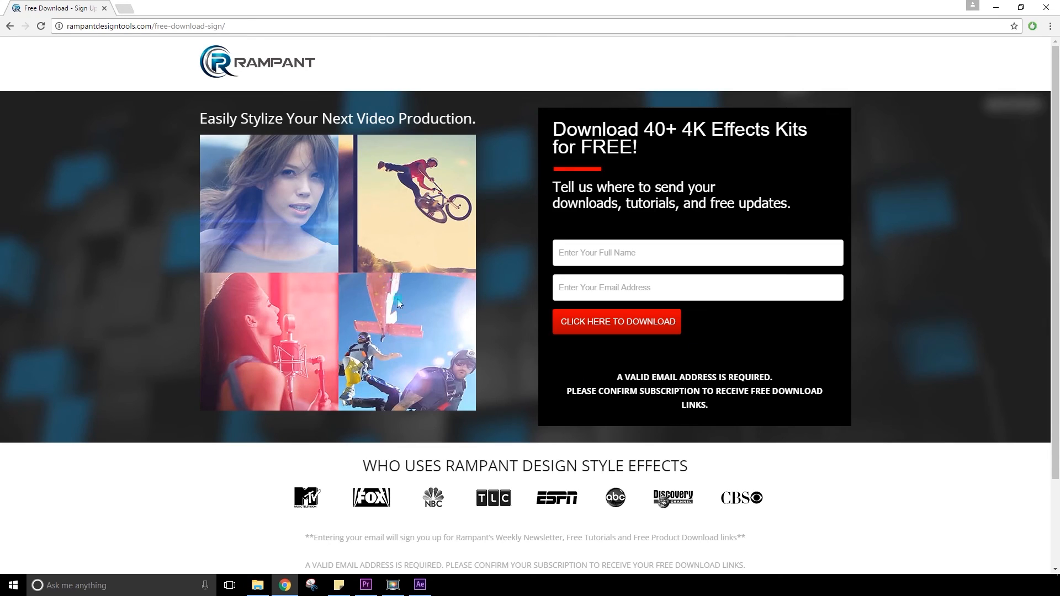